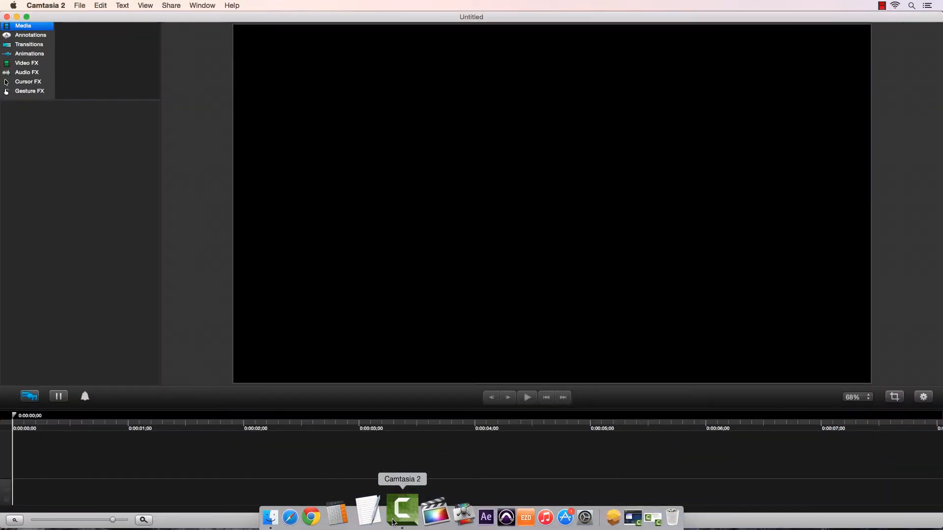
- View Camtasia 2's About window version and copyright information, then close it
left_click(46, 6)
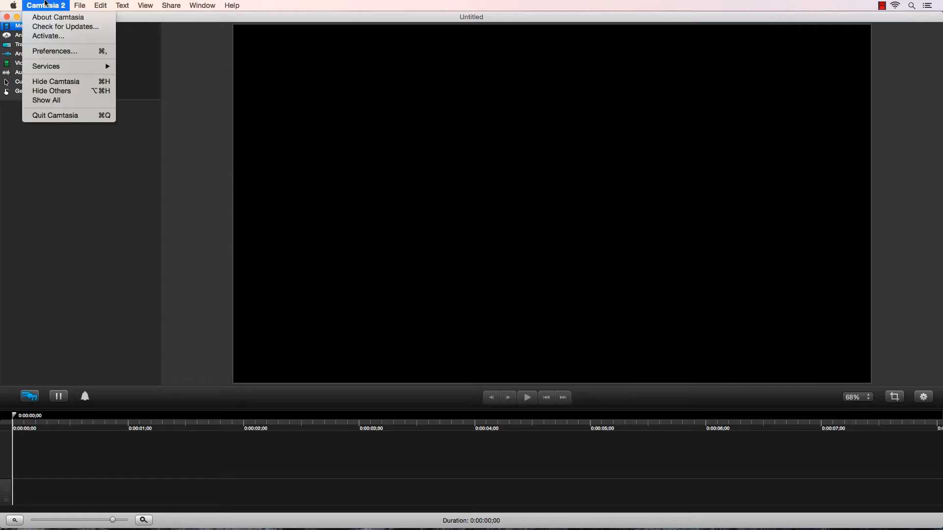
mouse_move(58, 17)
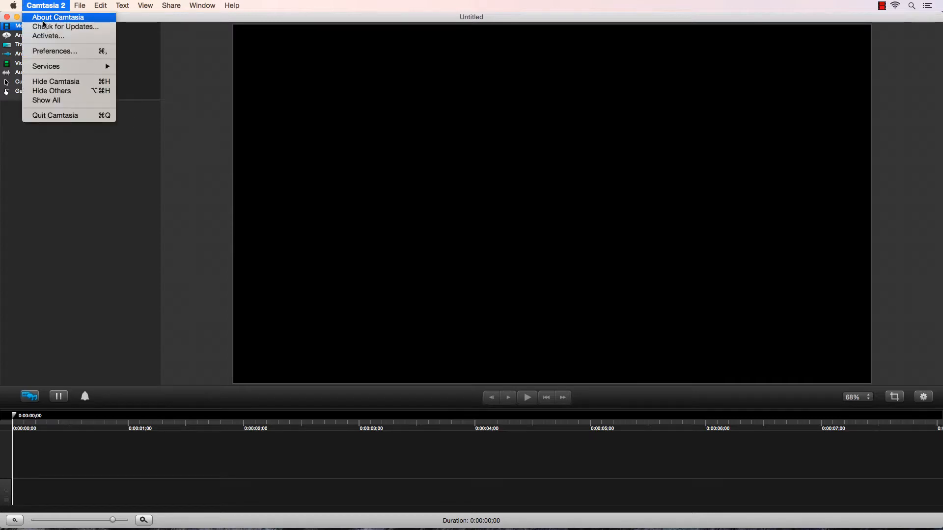
left_click(58, 17)
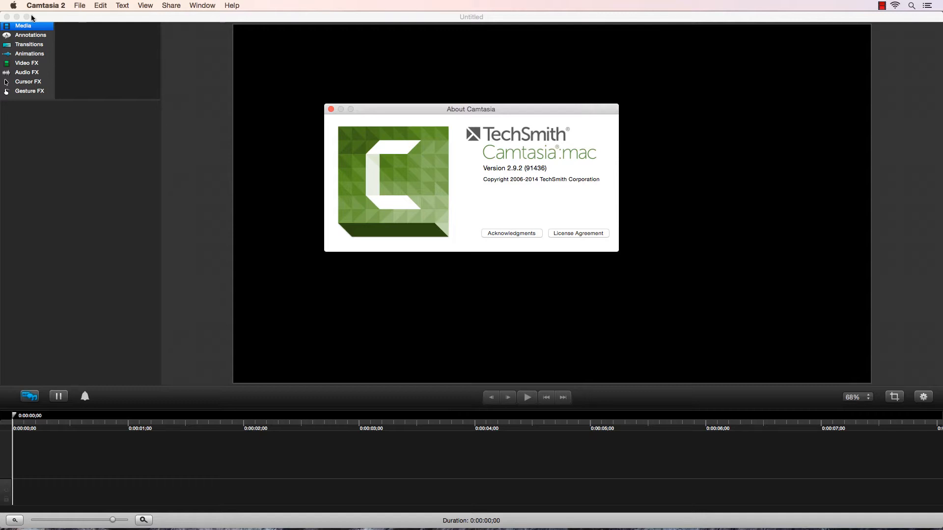
mouse_move(420, 72)
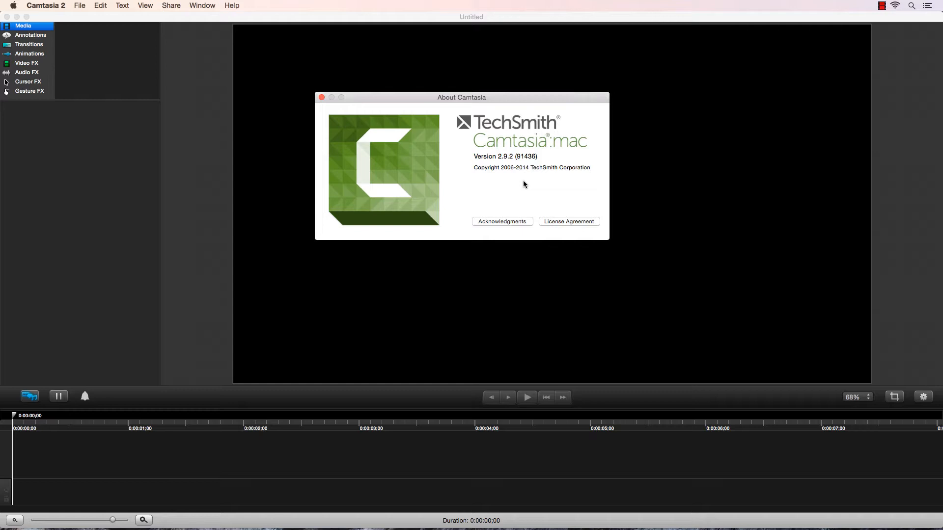
mouse_move(321, 97)
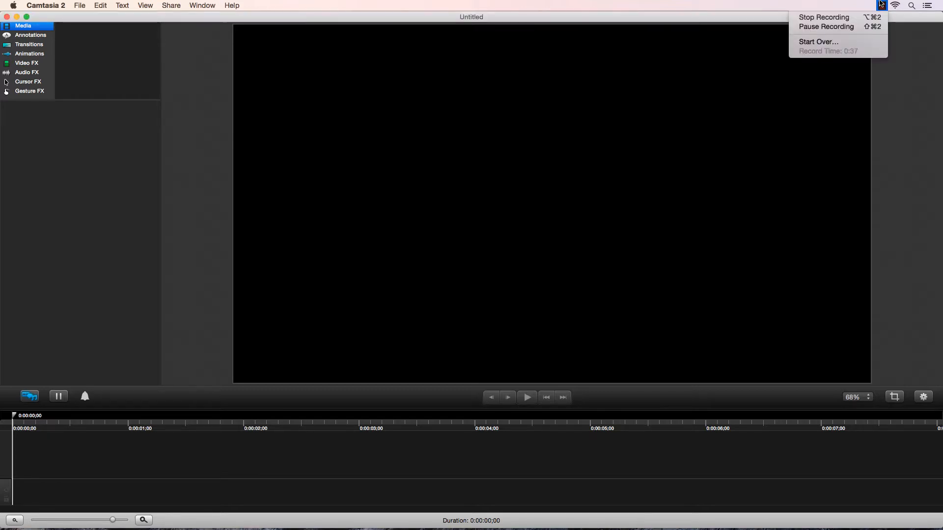
left_click(881, 6)
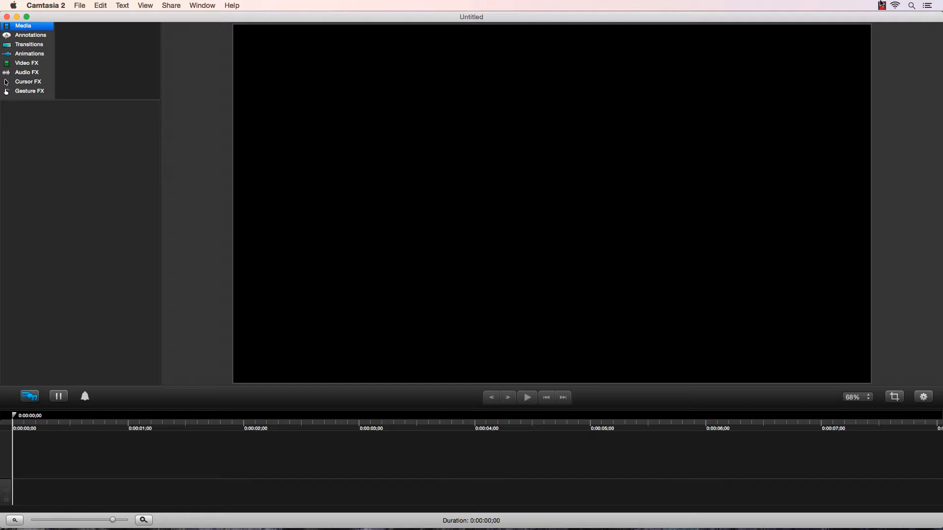
mouse_move(320, 3)
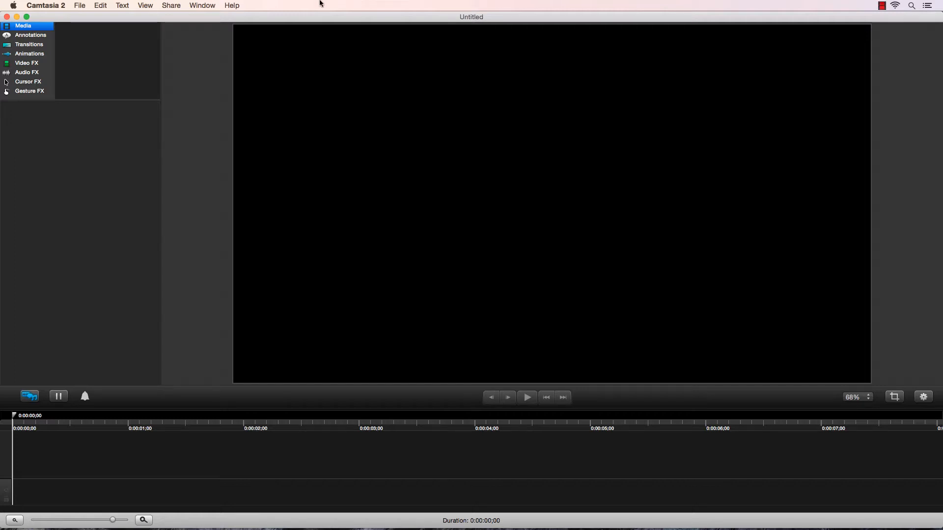
- Open Camtasia 2 Preferences, move the window higher, and show the Recording settings
left_click(46, 5)
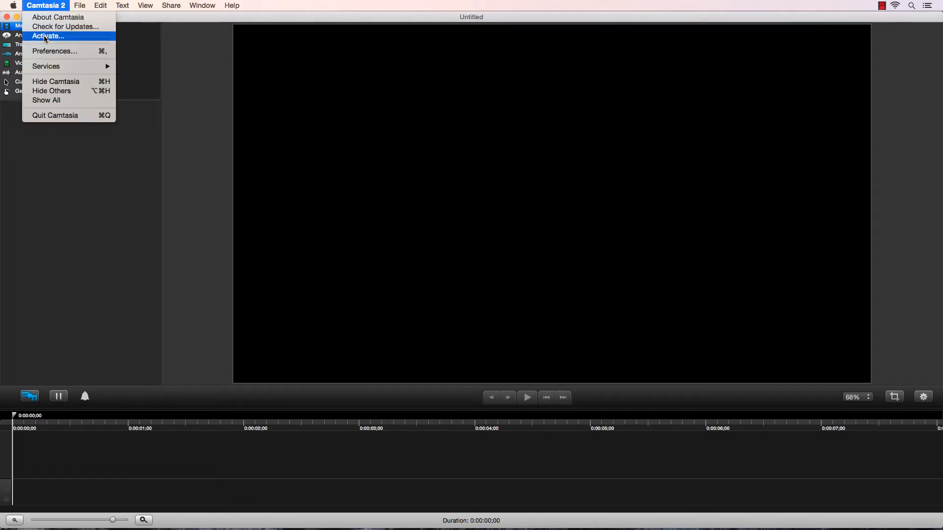
left_click(54, 51)
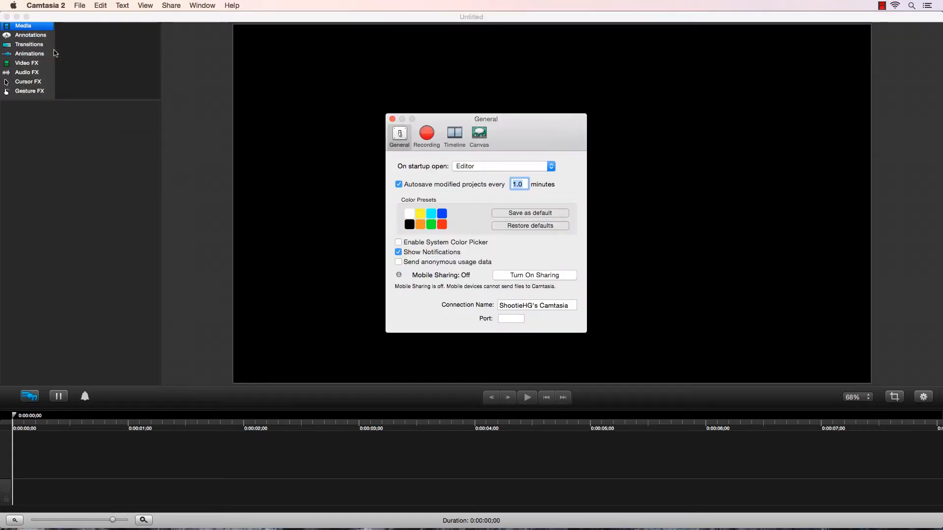
left_click_drag(485, 119, 439, 76)
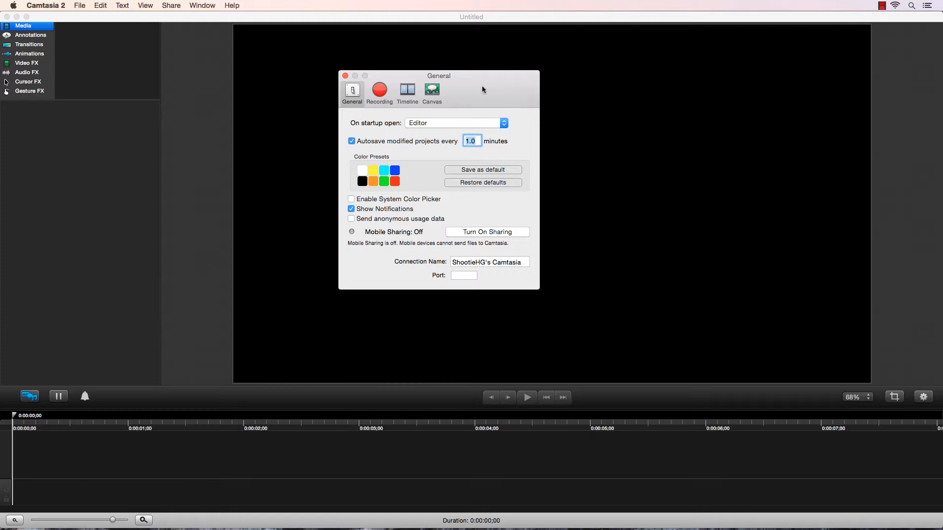
mouse_move(379, 90)
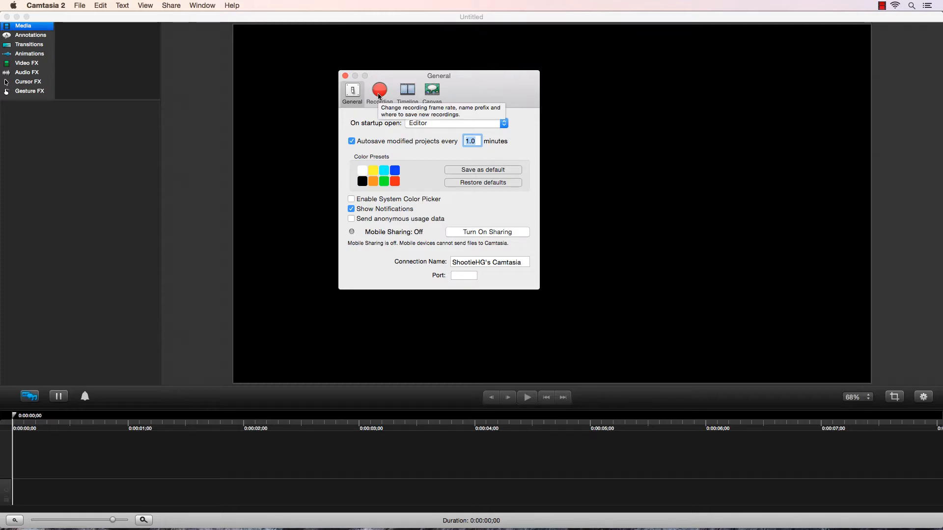
left_click(379, 92)
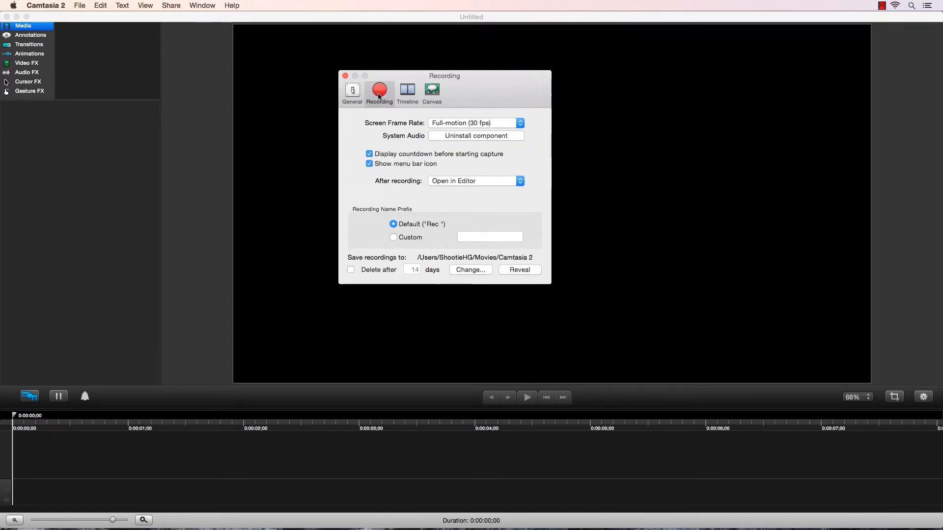
- Under Canvas, keep full-screen and region dimensions at 1080p HD (1920x1080), then close Preferences
left_click(432, 91)
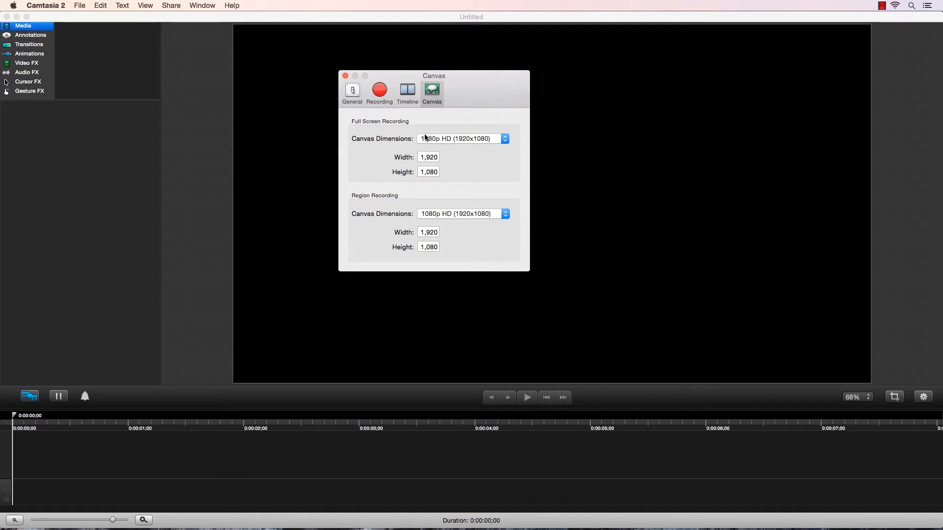
left_click(462, 139)
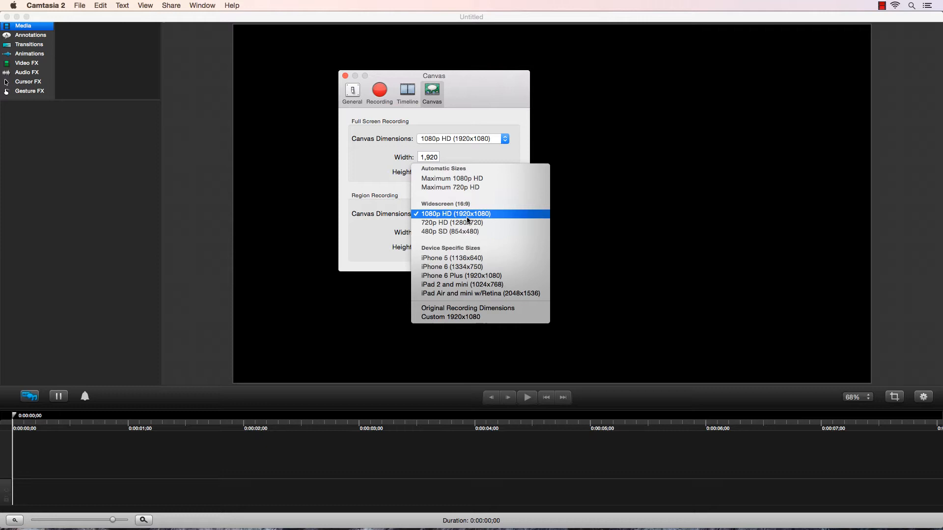
mouse_move(495, 211)
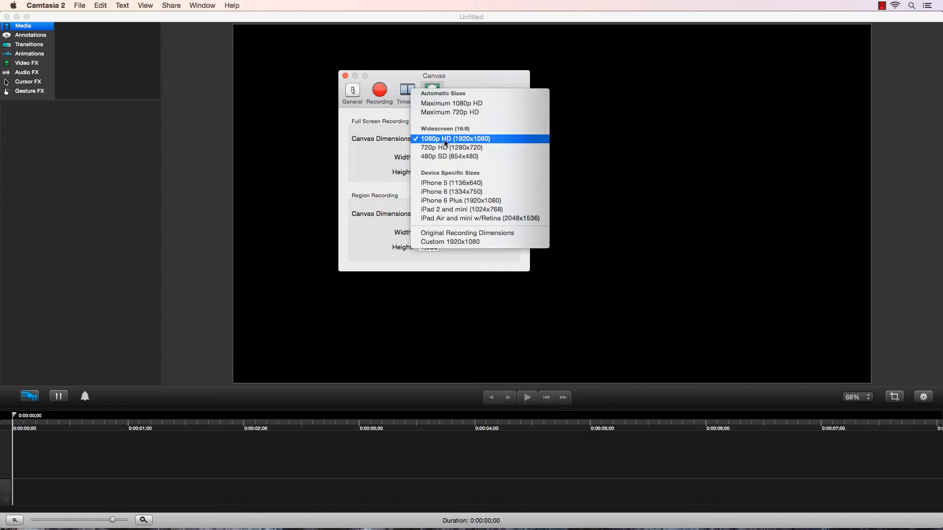
mouse_move(511, 144)
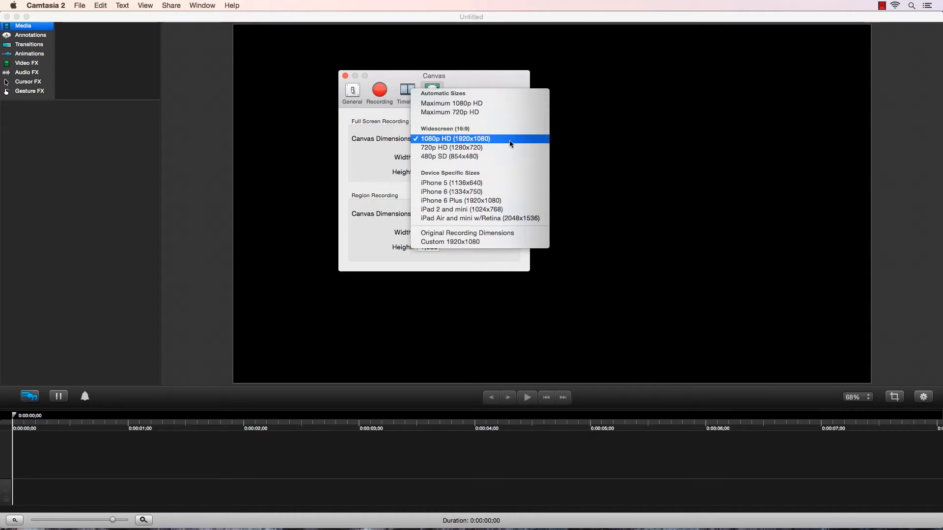
left_click(455, 139)
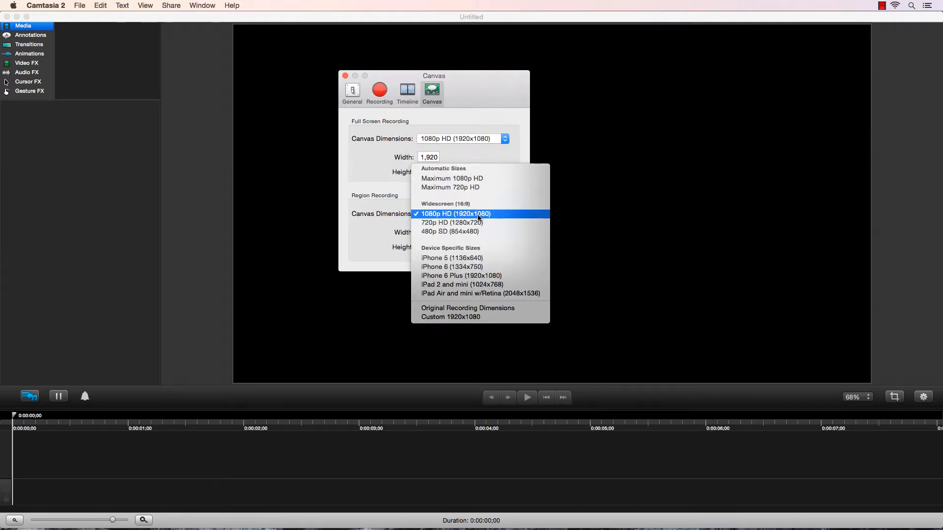
left_click(455, 214)
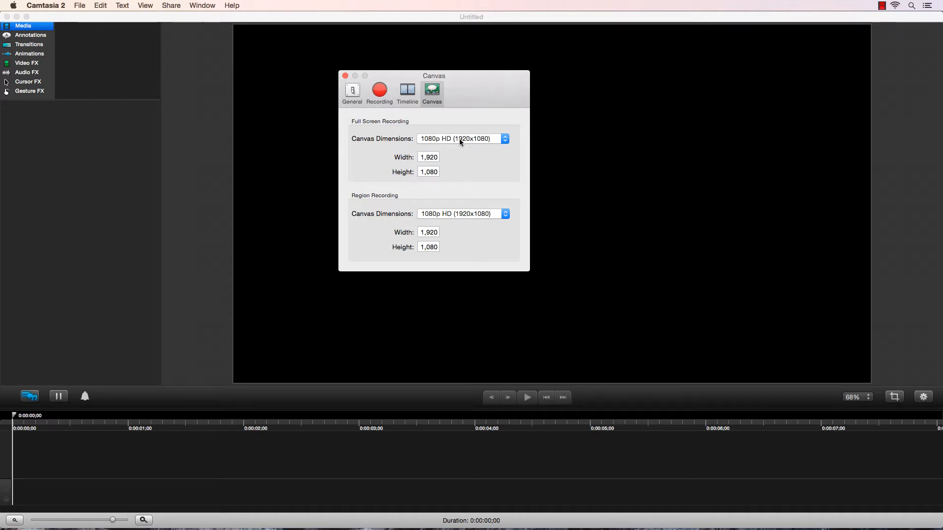
left_click(463, 139)
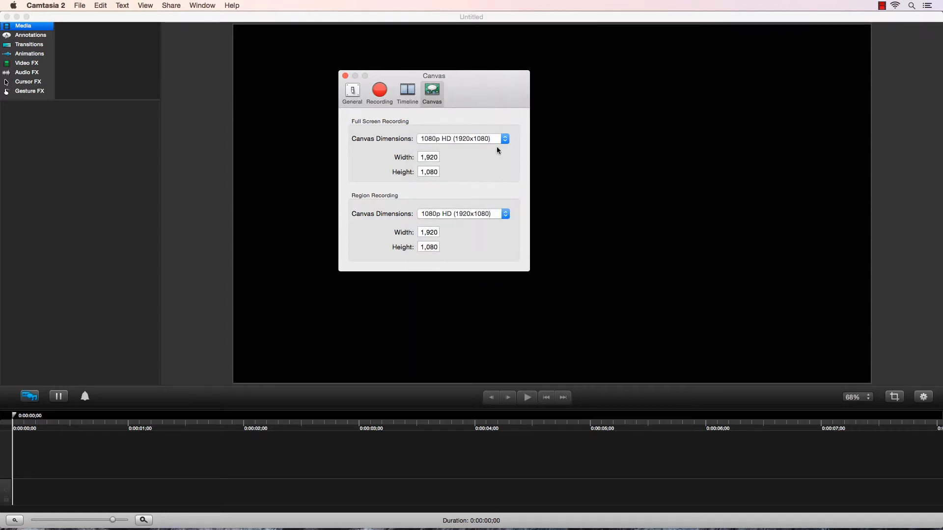
left_click(345, 76)
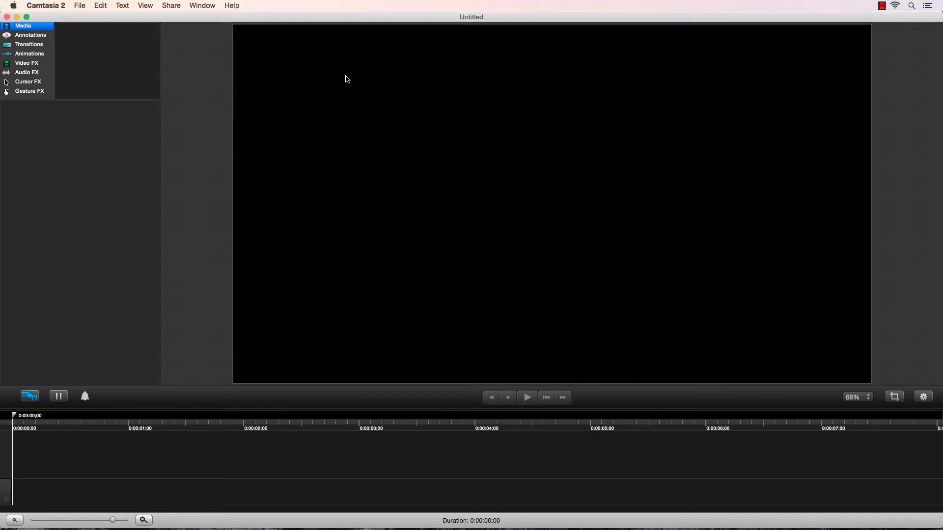
mouse_move(295, 8)
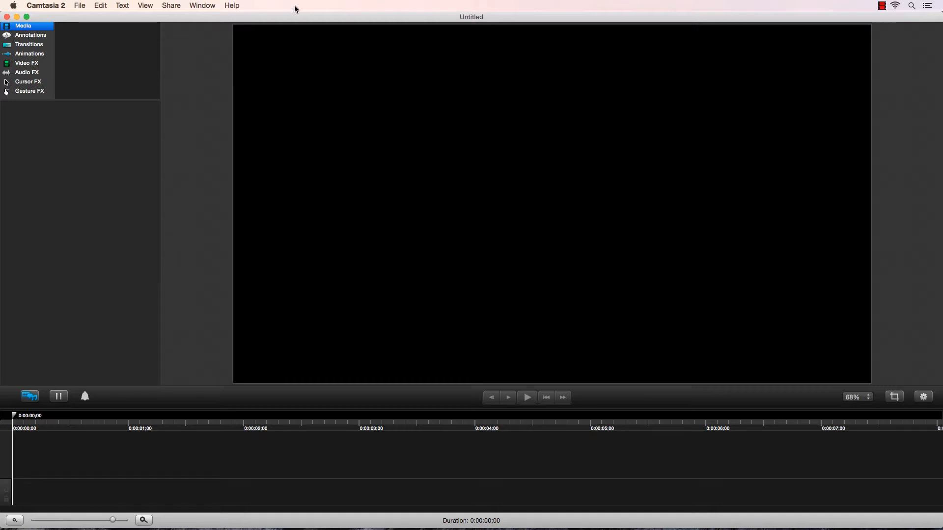
- From the canvas context menu, apply the Maximum 1080p HD (1920x1080) canvas preset
right_click(189, 137)
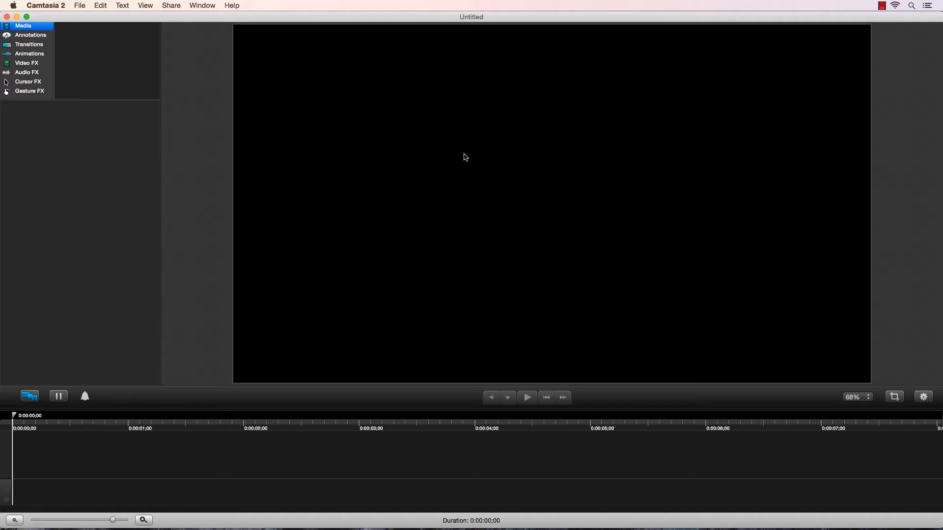
mouse_move(184, 134)
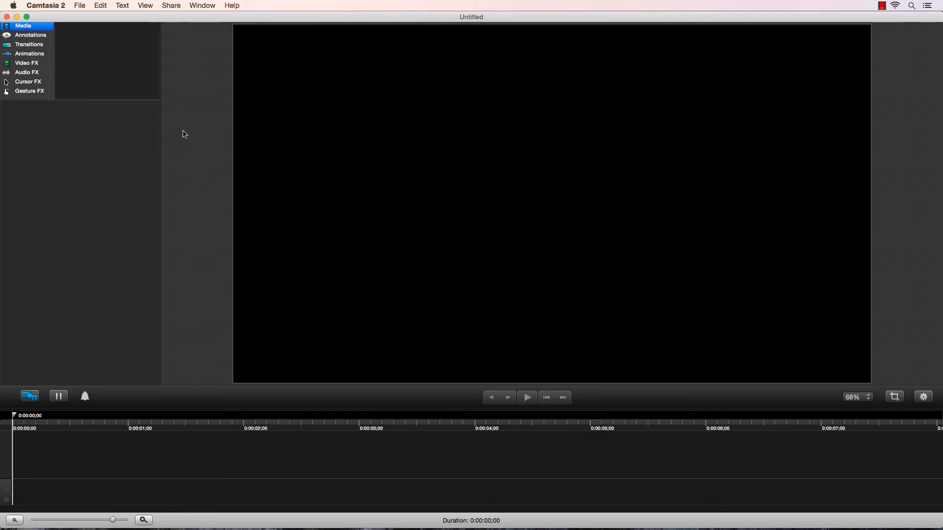
right_click(204, 136)
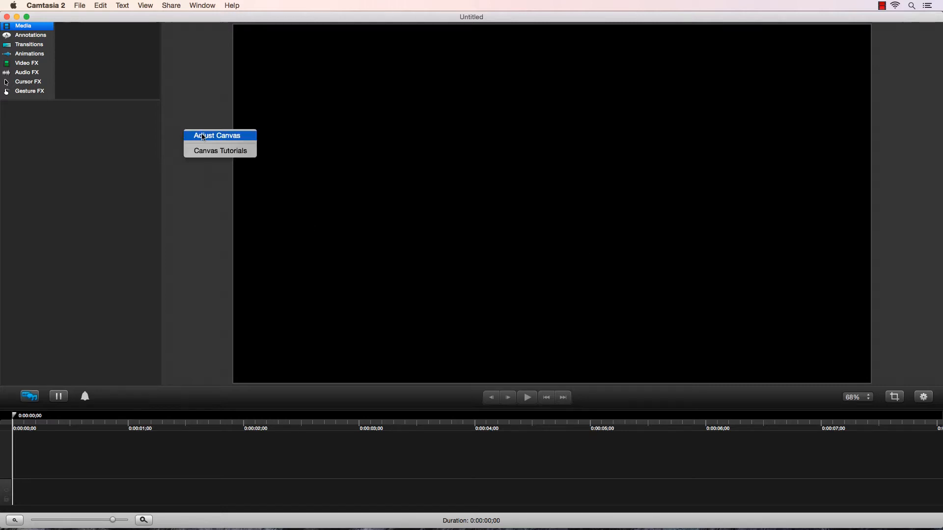
left_click(220, 135)
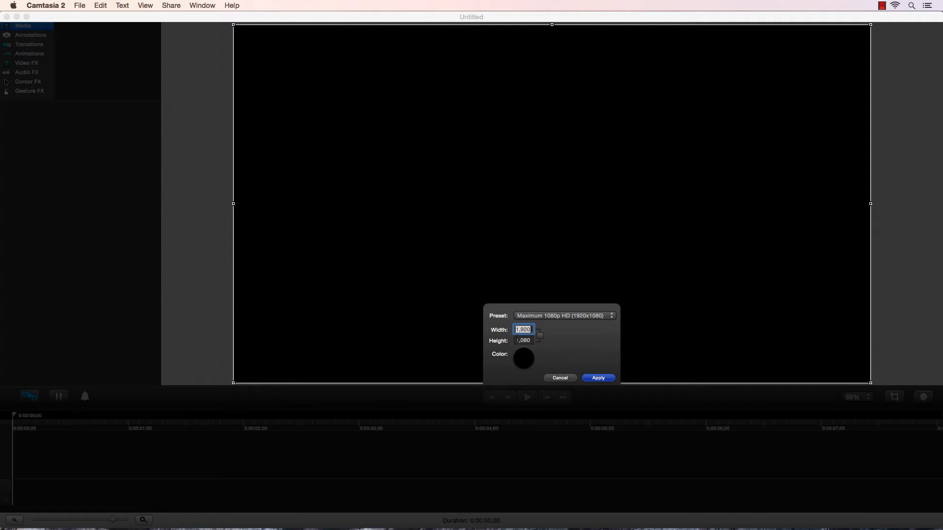
left_click(563, 315)
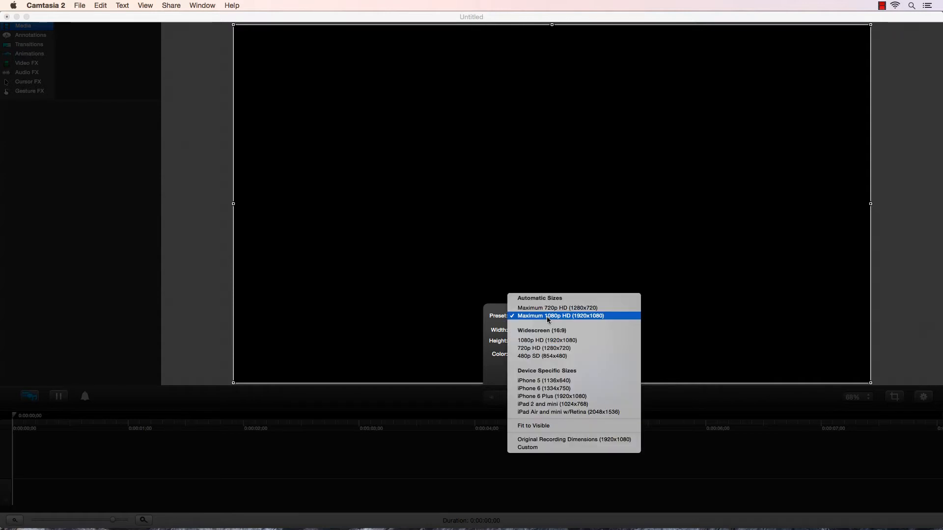
mouse_move(595, 319)
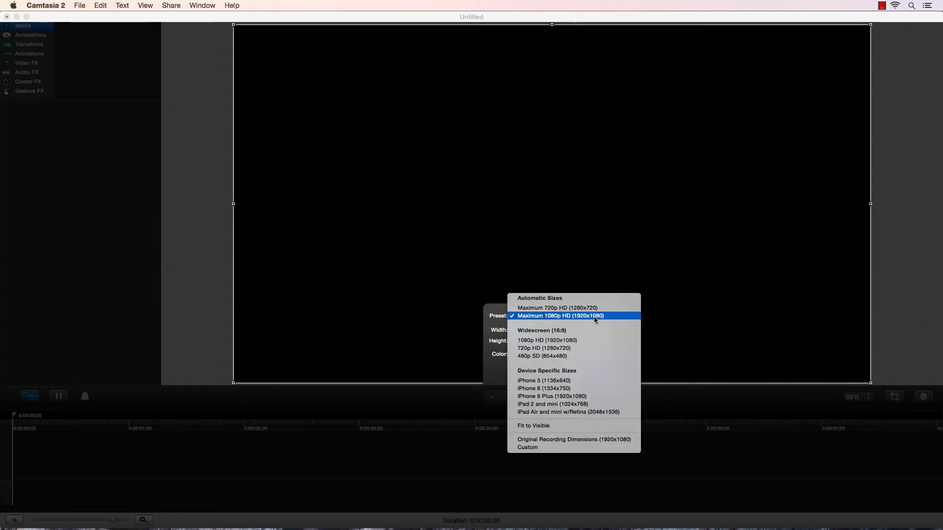
left_click(559, 315)
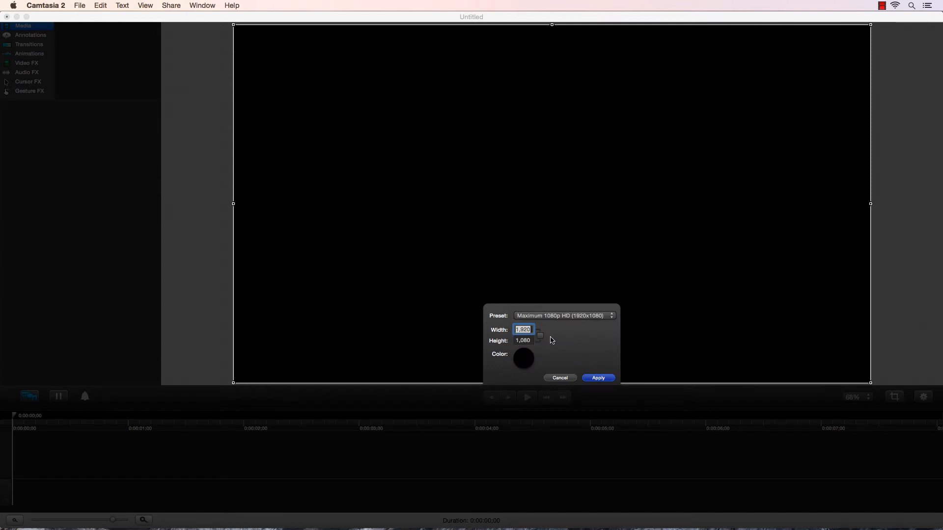
mouse_move(554, 338)
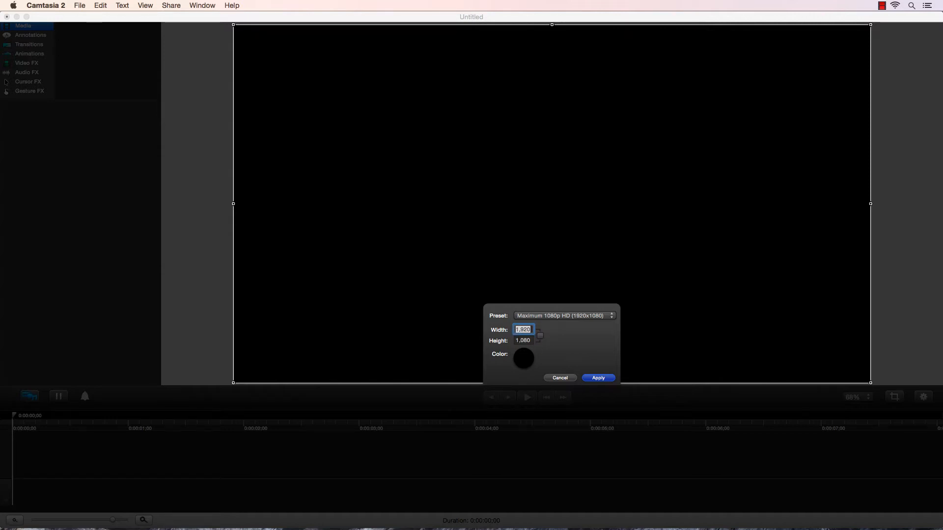
left_click(597, 377)
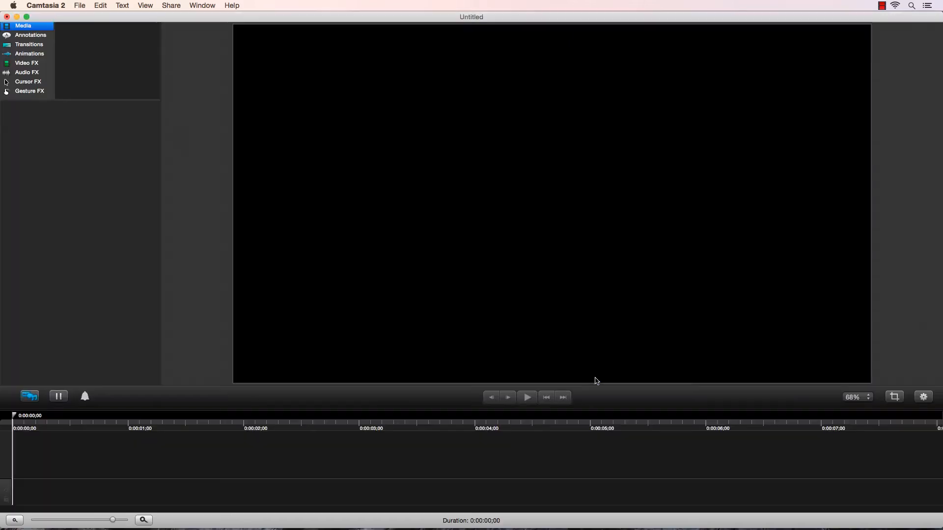
mouse_move(269, 6)
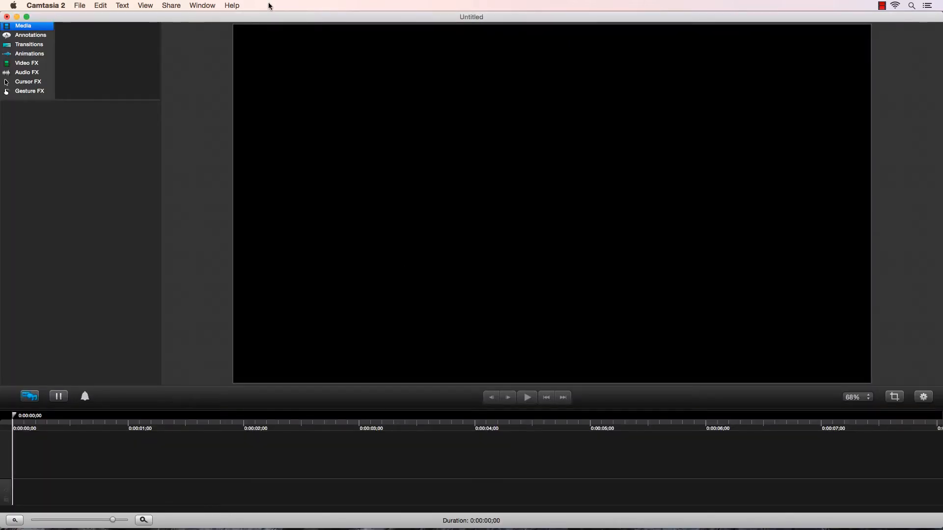
- Open the Camtasia 2 application menu
left_click(45, 6)
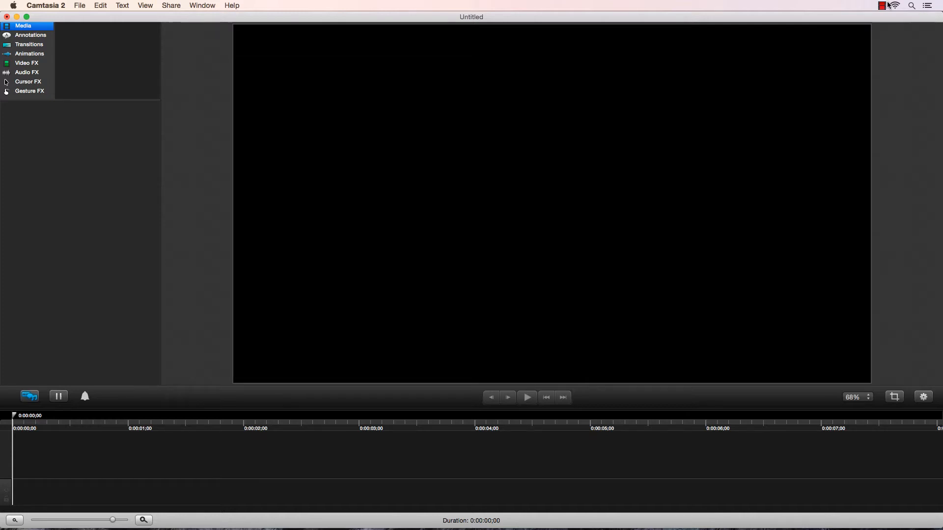
mouse_move(520, 485)
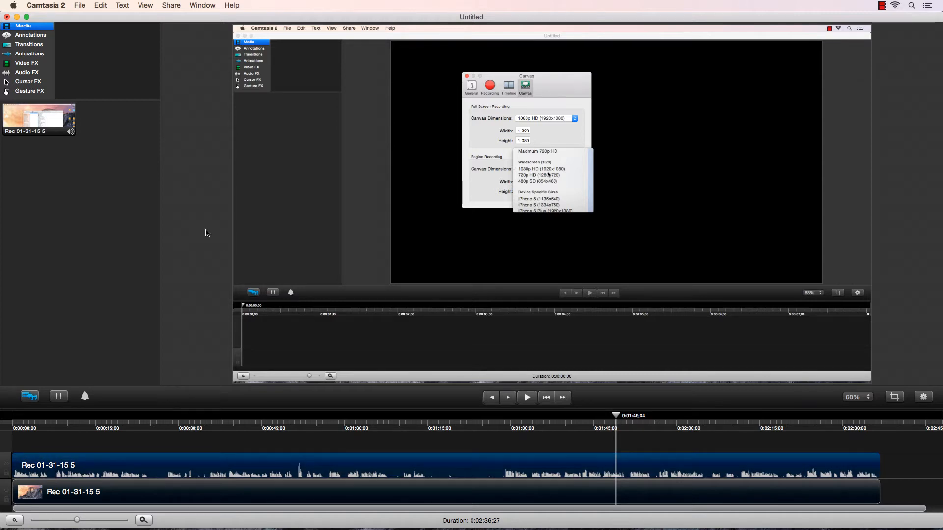
mouse_move(432, 231)
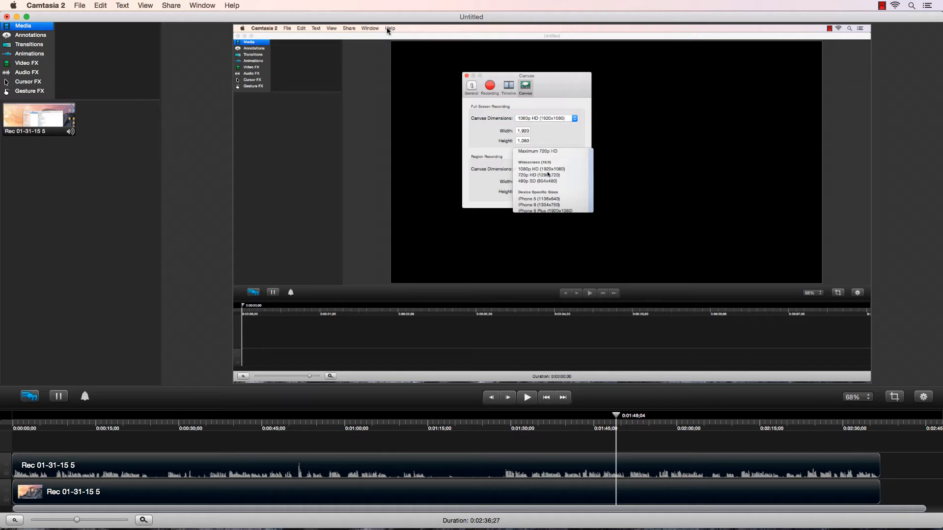
- Start exporting to Untitled.mov on the Desktop and list the file format choices
left_click(172, 5)
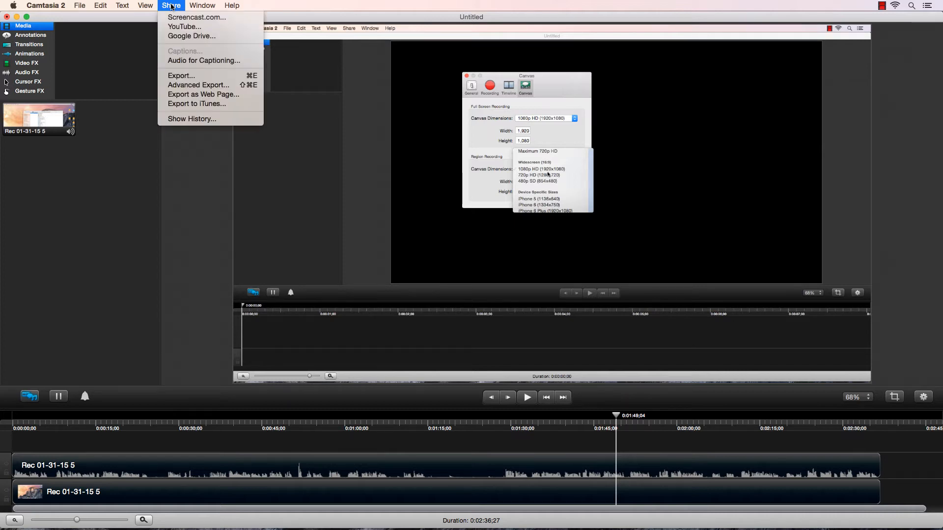
mouse_move(198, 85)
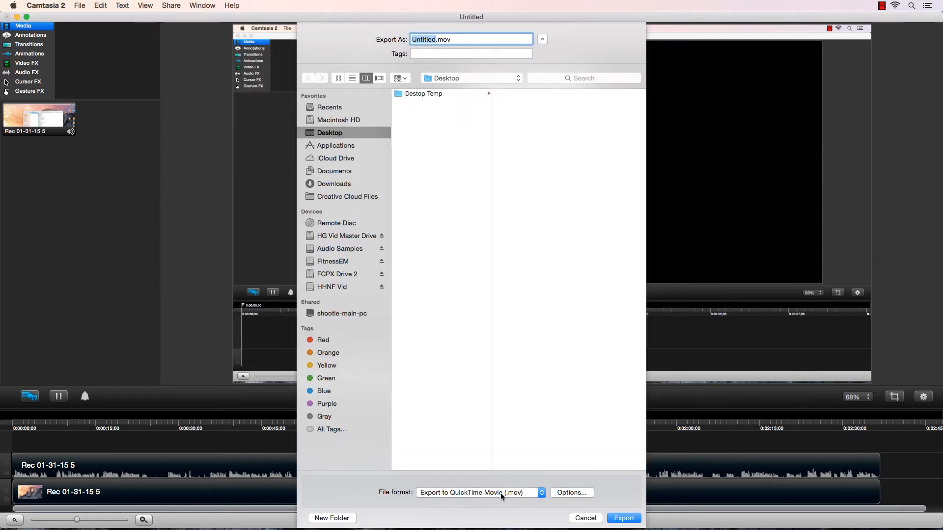
left_click(478, 492)
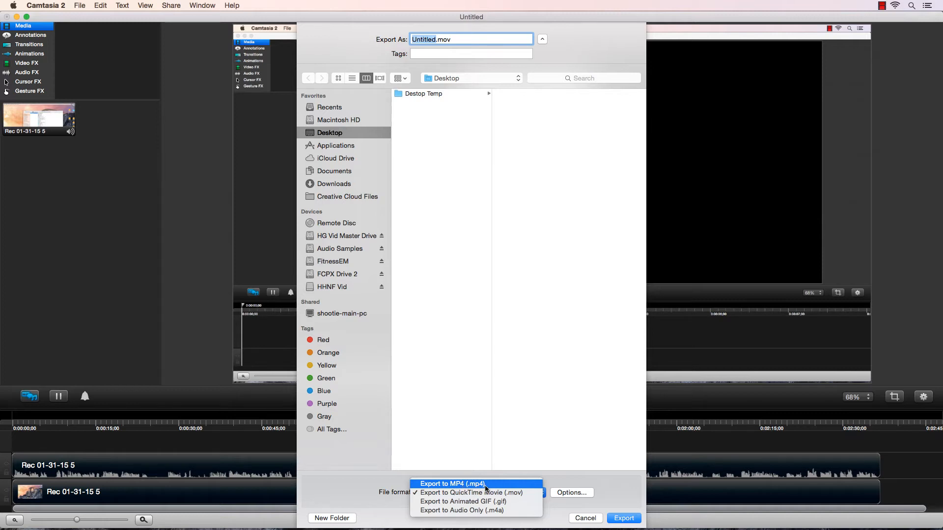
mouse_move(475, 492)
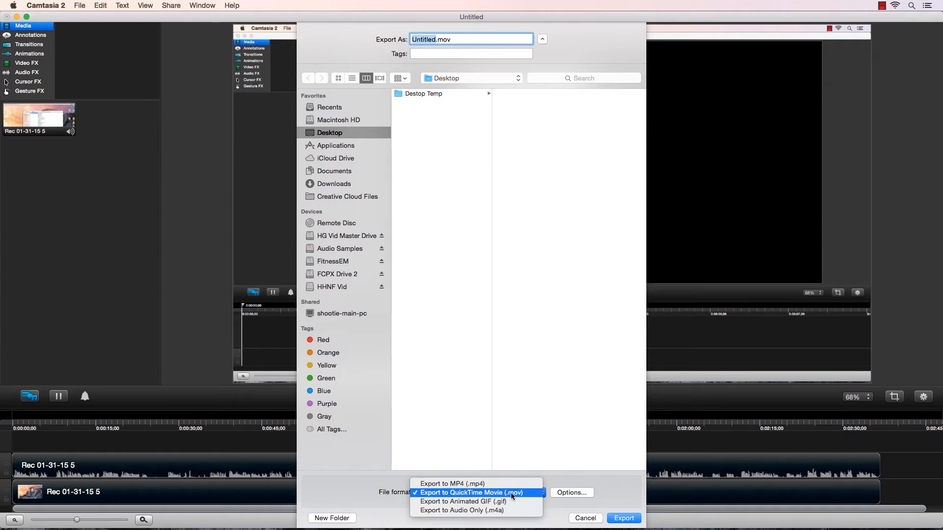
mouse_move(519, 496)
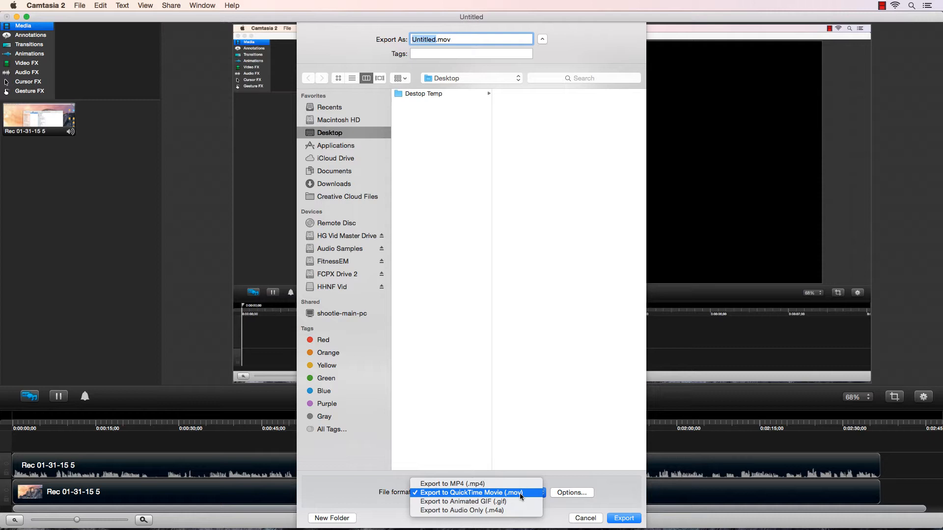
- Keep the QuickTime Movie (.mov) format and bring up Advanced Export Options
left_click(471, 493)
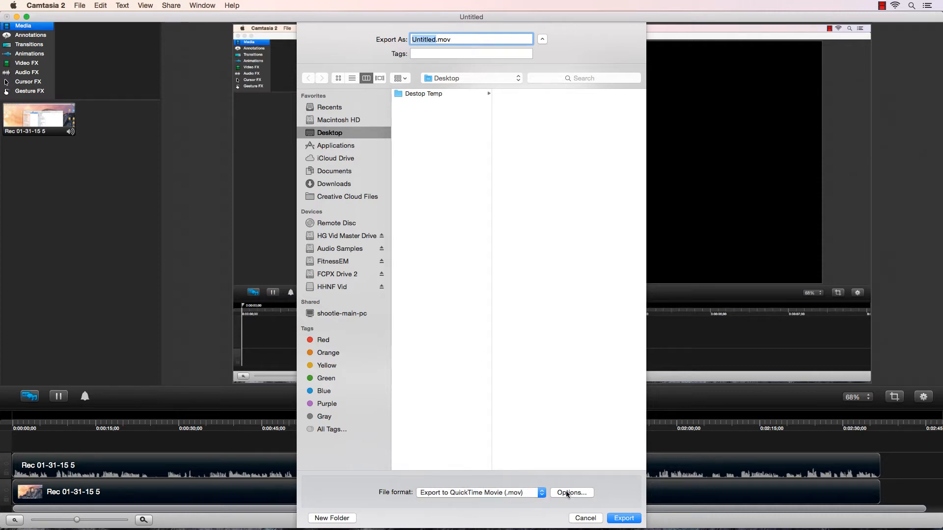
left_click(570, 493)
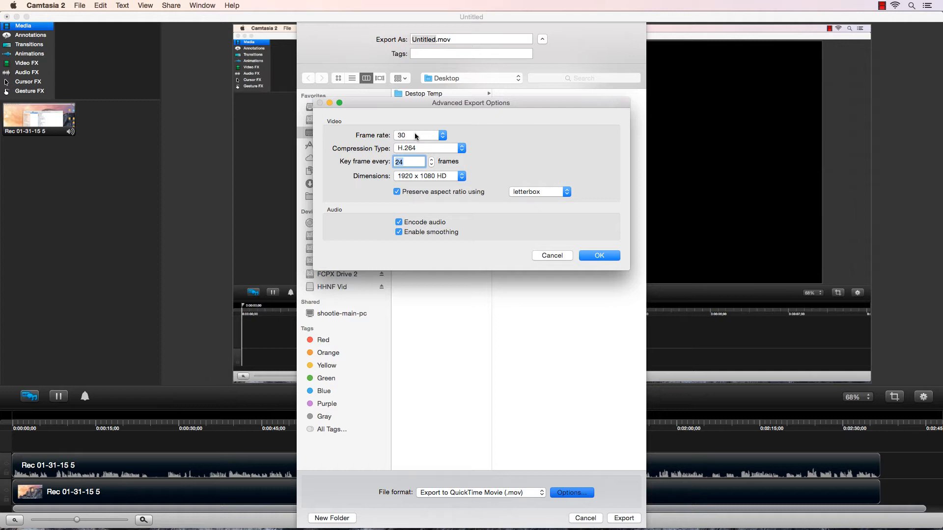
- Review the compression types, keep H.264, and use a key frame every 24 frames
left_click(46, 5)
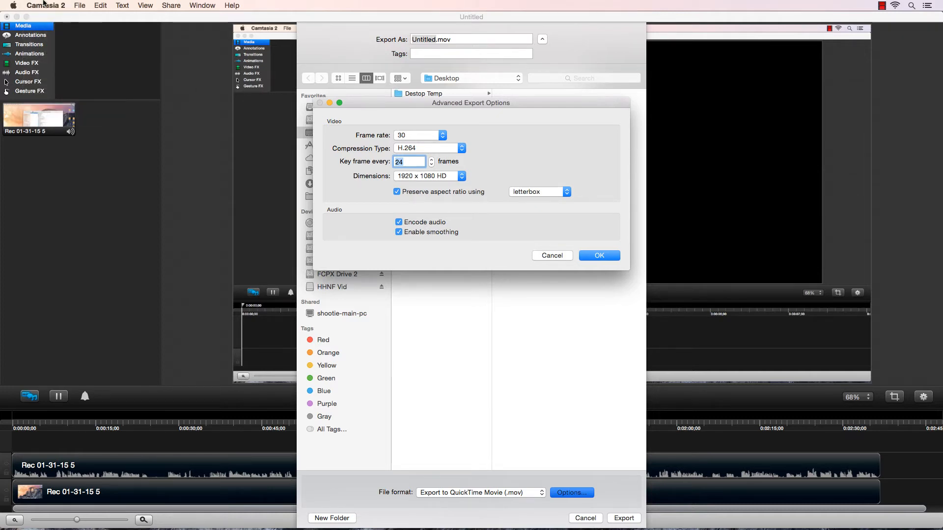
mouse_move(419, 142)
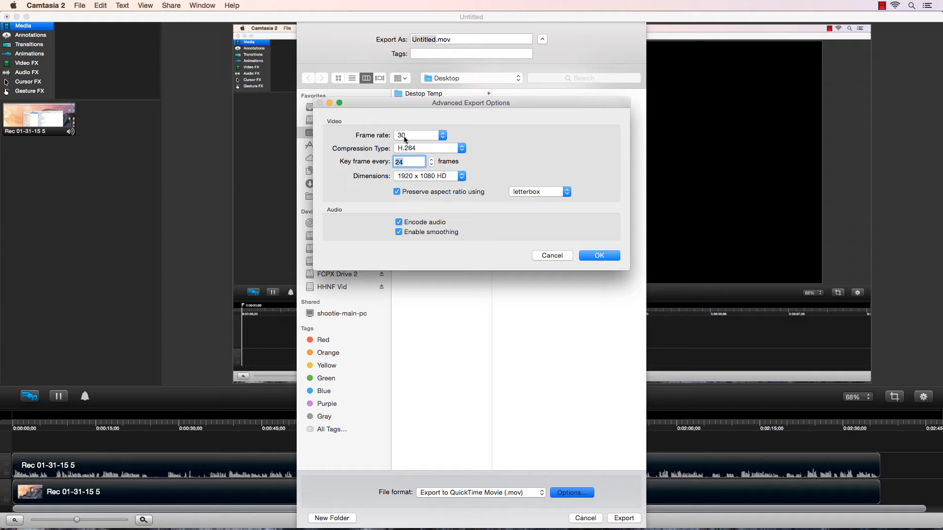
mouse_move(399, 139)
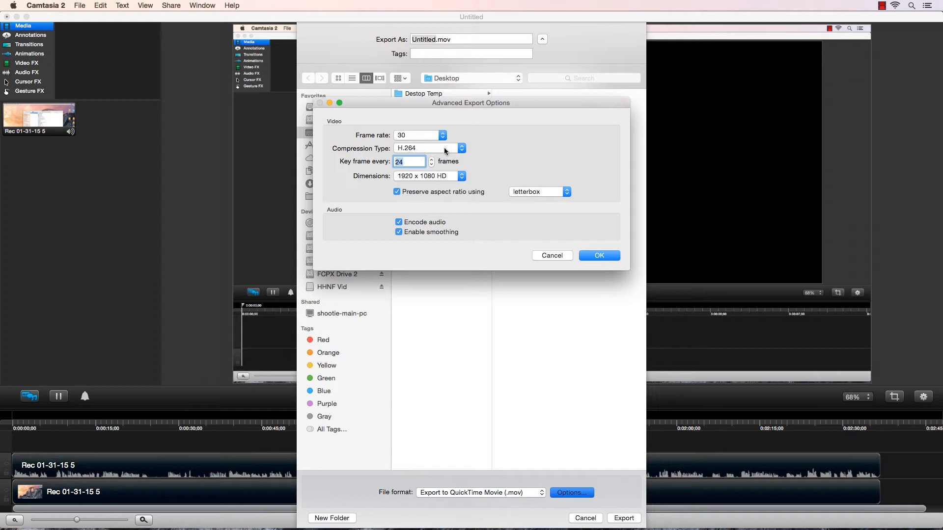
left_click(428, 149)
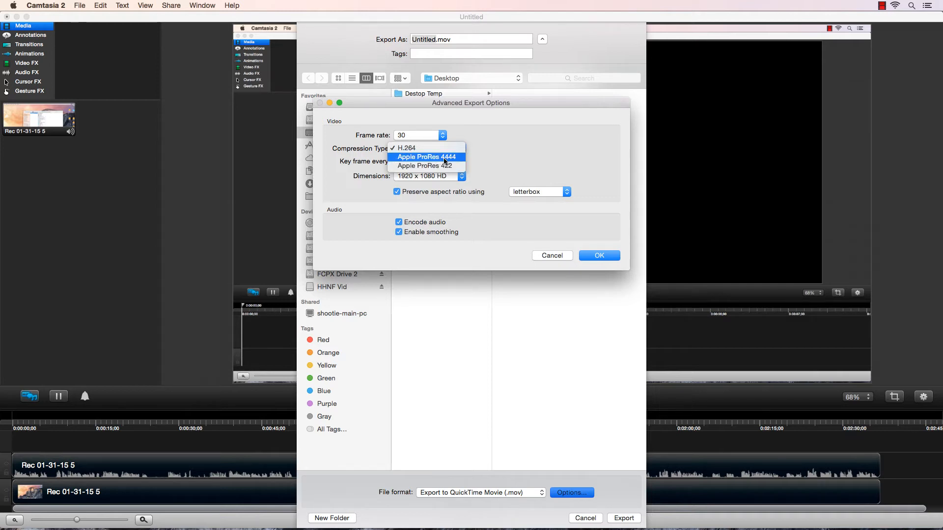
mouse_move(427, 165)
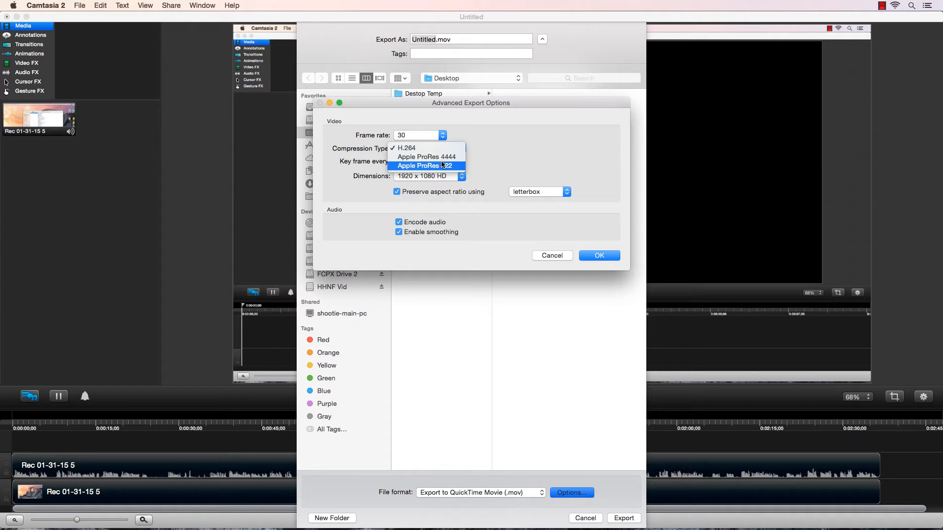
mouse_move(426, 157)
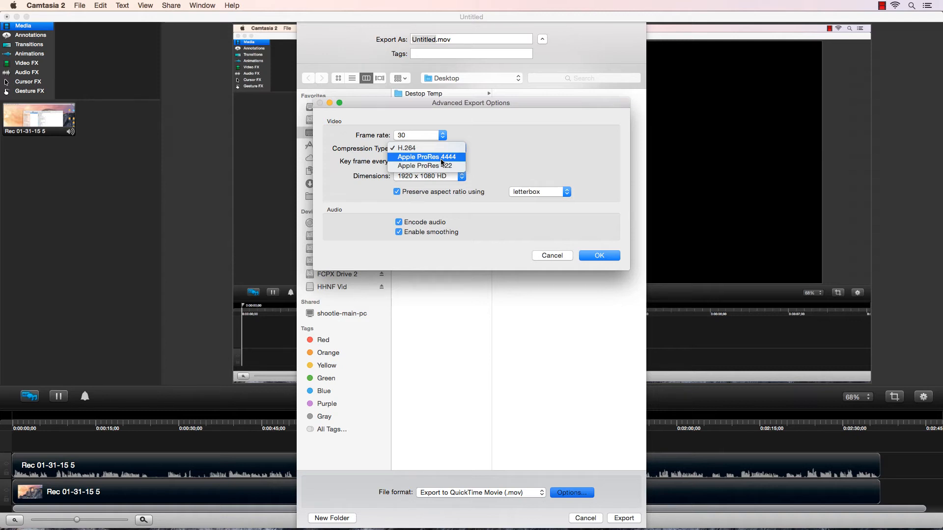
mouse_move(407, 147)
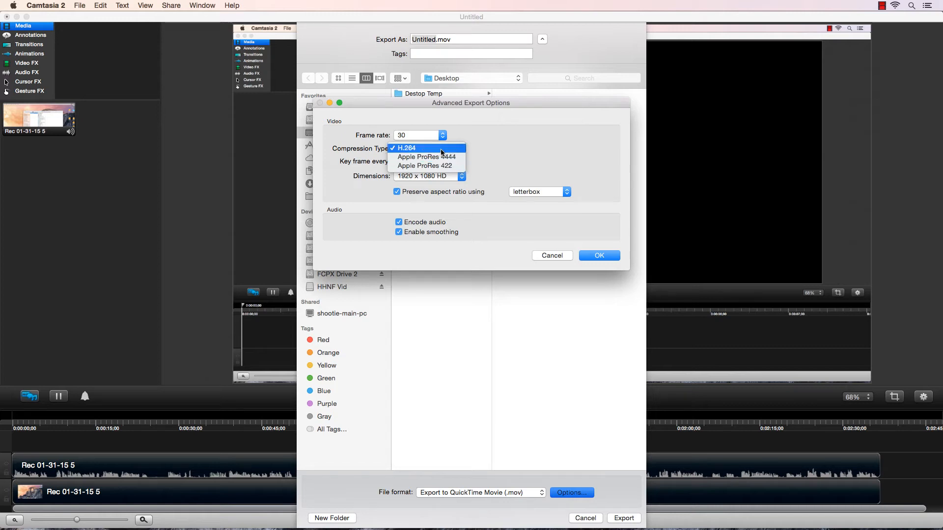
mouse_move(437, 152)
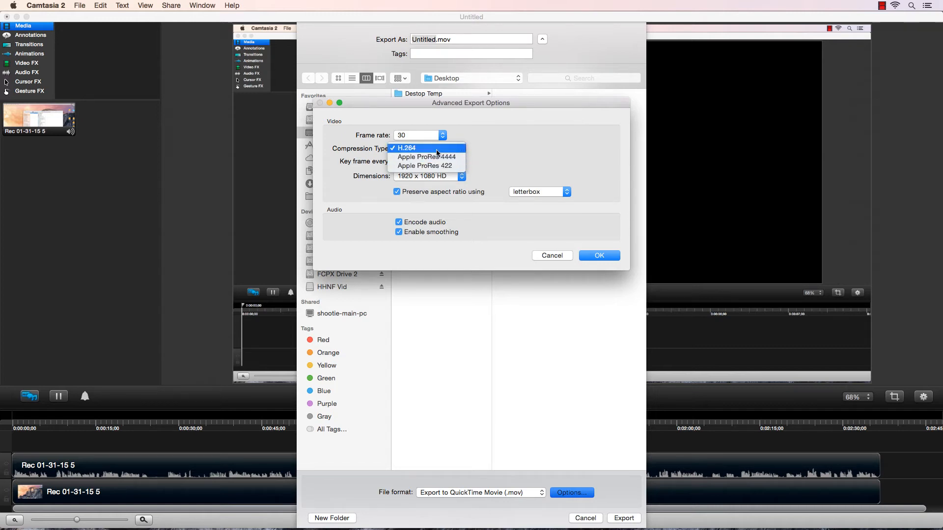
mouse_move(426, 158)
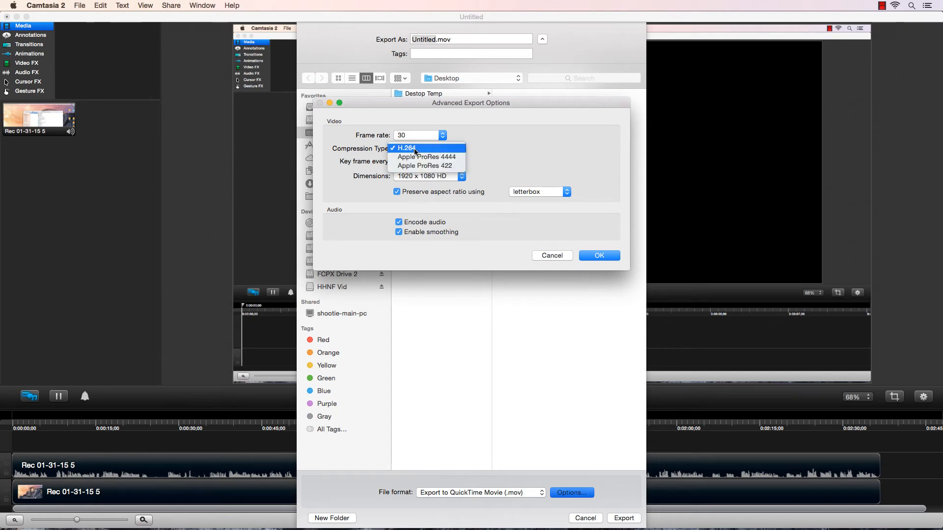
mouse_move(439, 154)
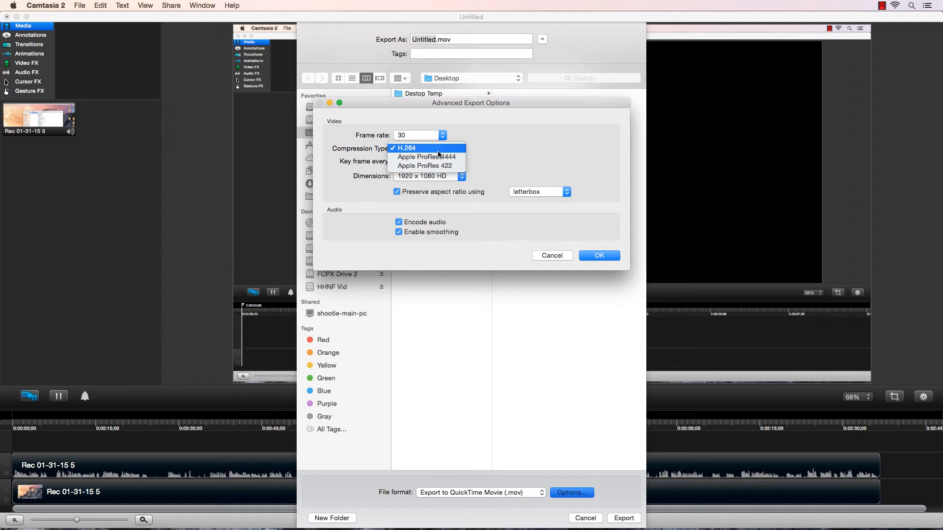
mouse_move(458, 155)
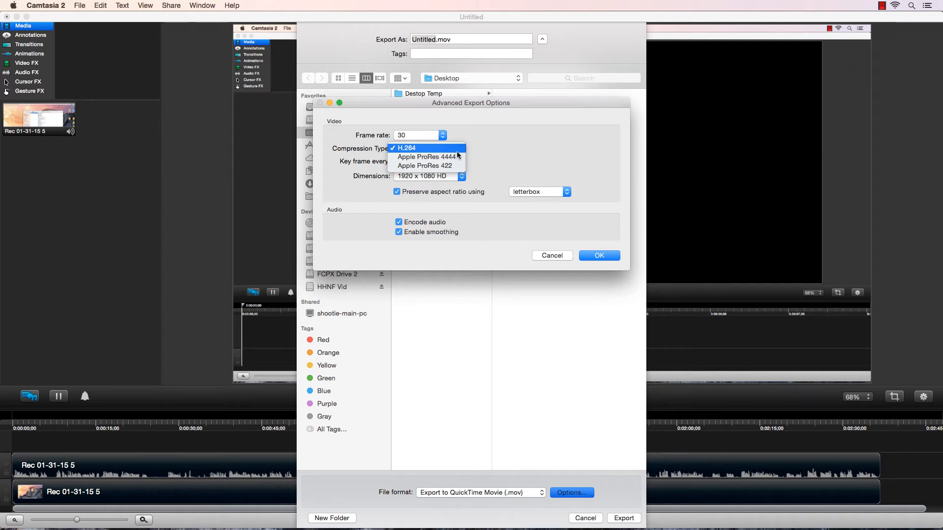
mouse_move(427, 158)
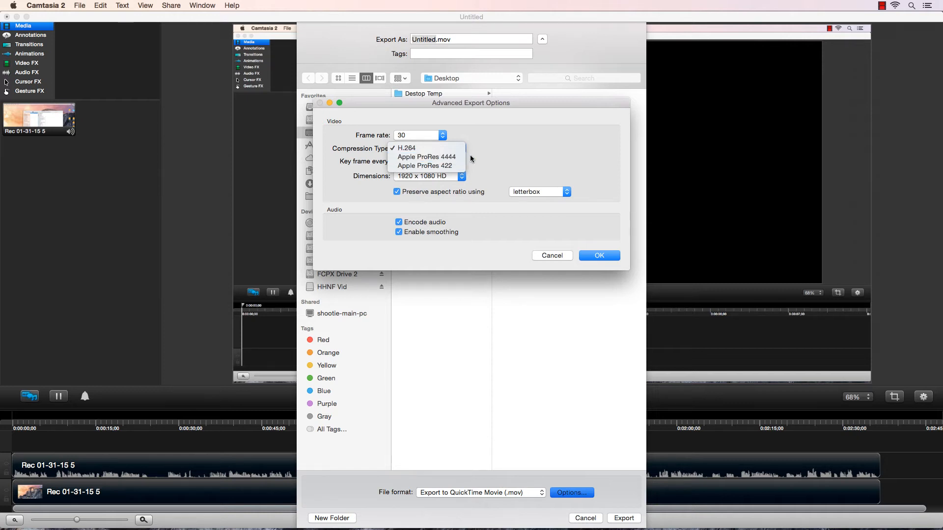
left_click(407, 149)
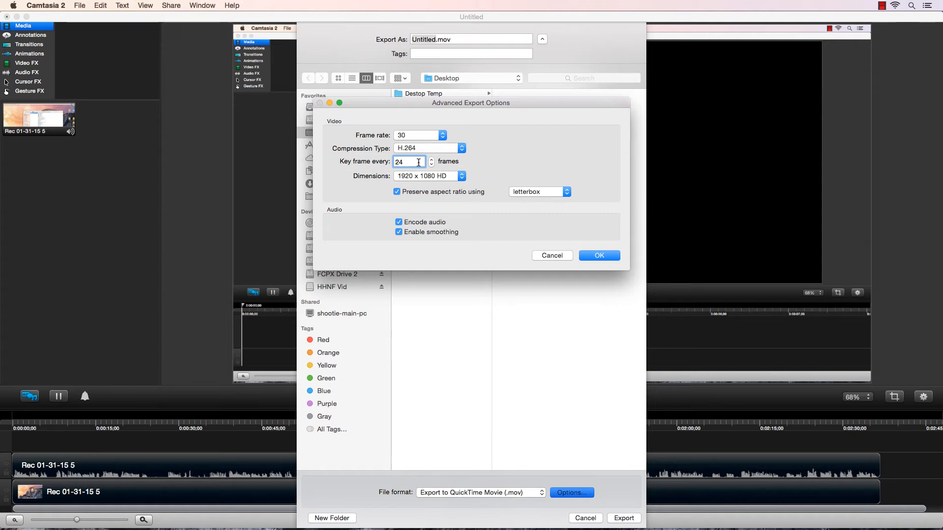
left_click(409, 161)
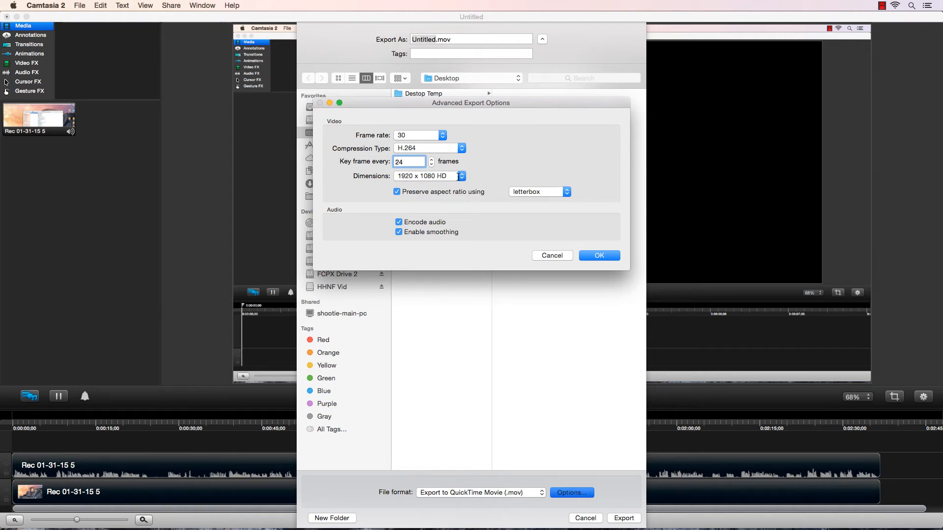
left_click(408, 161)
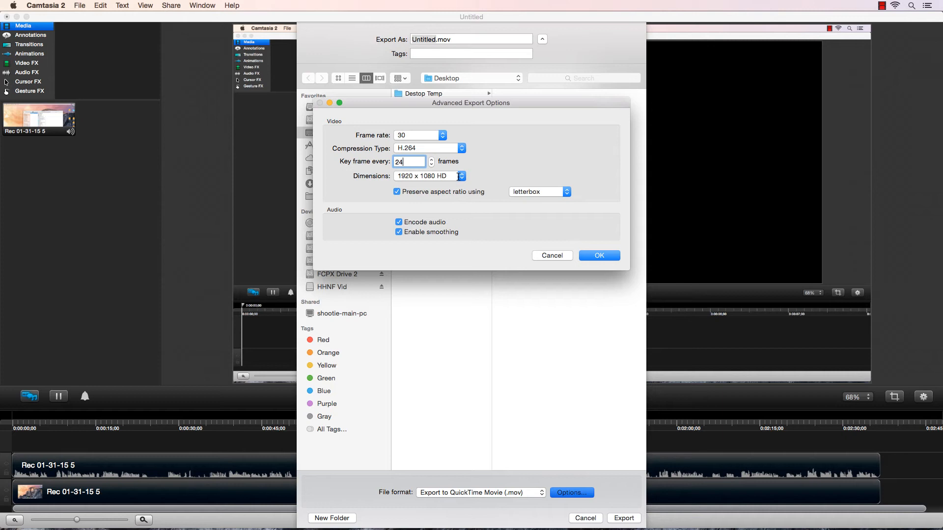
left_click(428, 176)
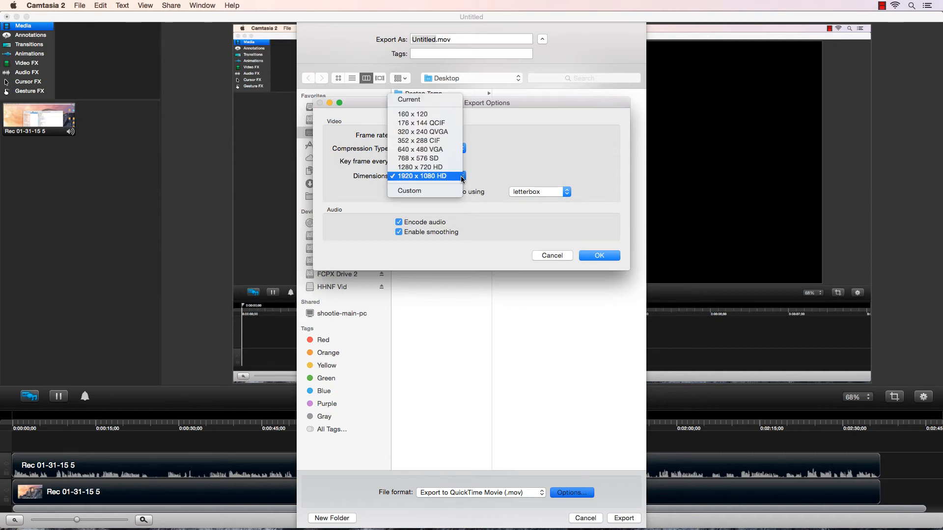
mouse_move(437, 179)
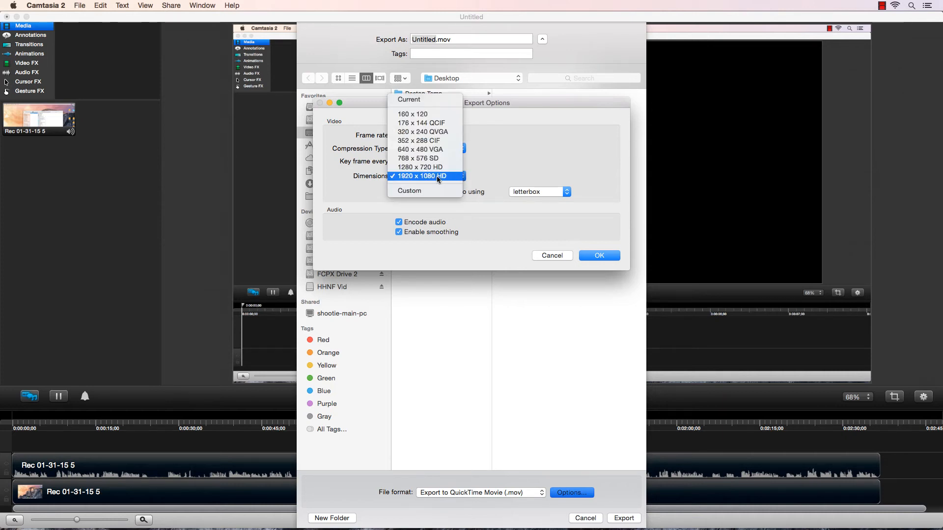
left_click(423, 176)
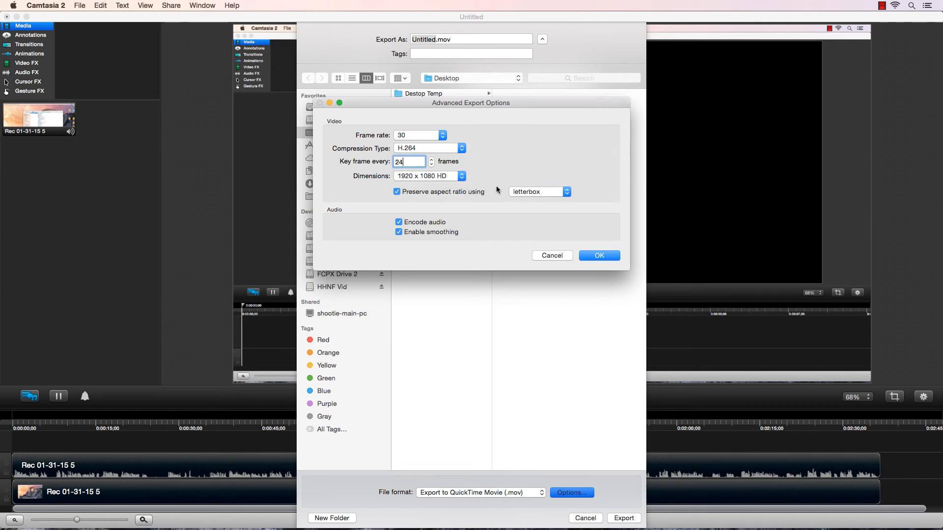
left_click(397, 191)
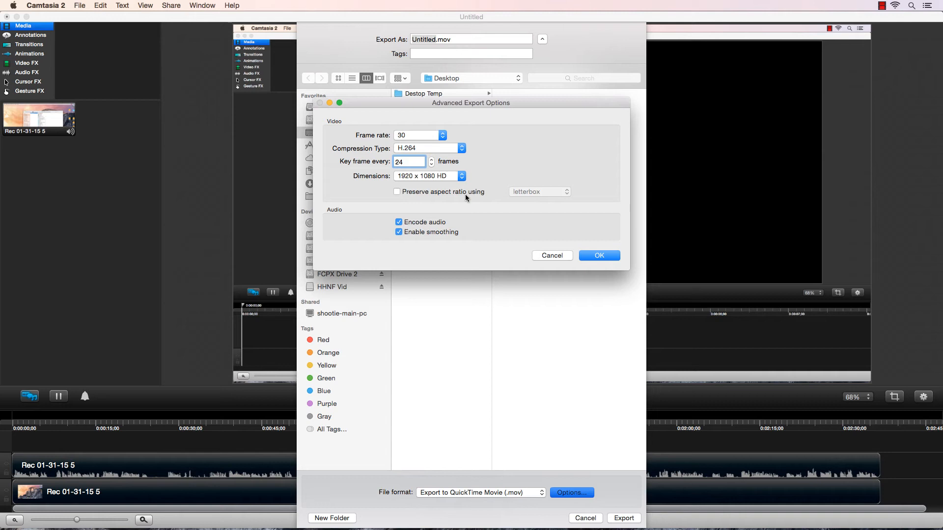
left_click(396, 190)
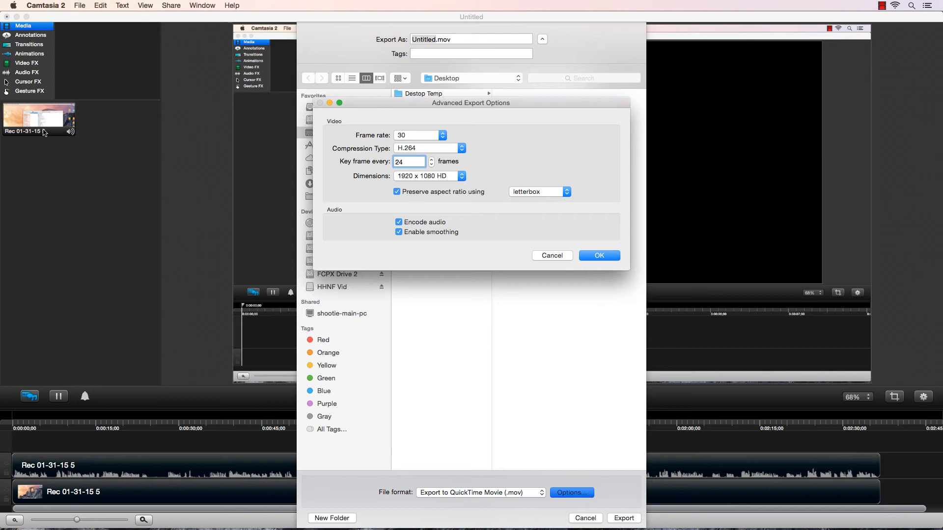
mouse_move(469, 209)
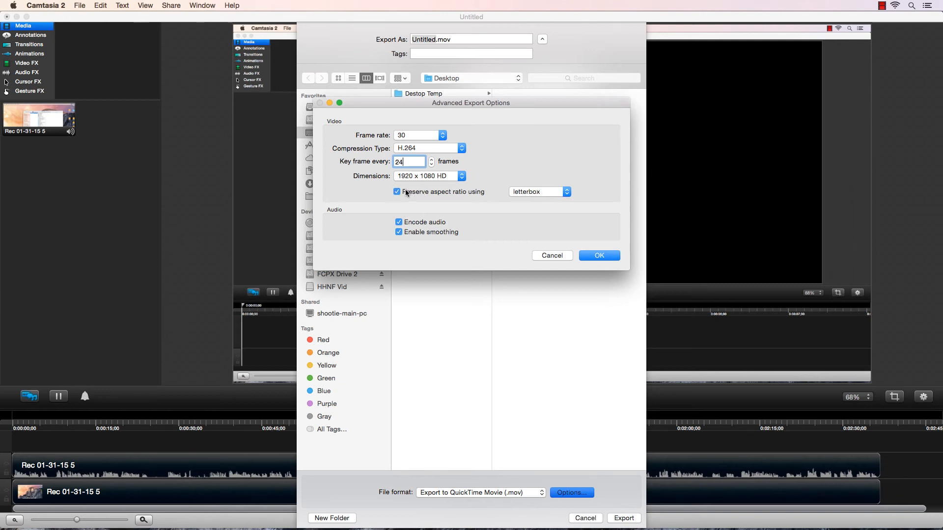
mouse_move(431, 195)
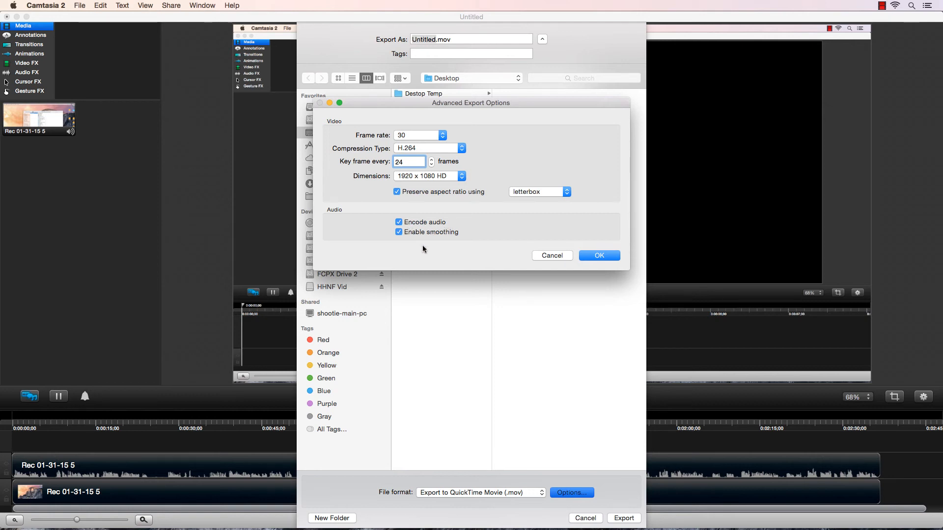
- Uncheck Enable smoothing for audio and confirm Advanced Export Options with OK
left_click(399, 232)
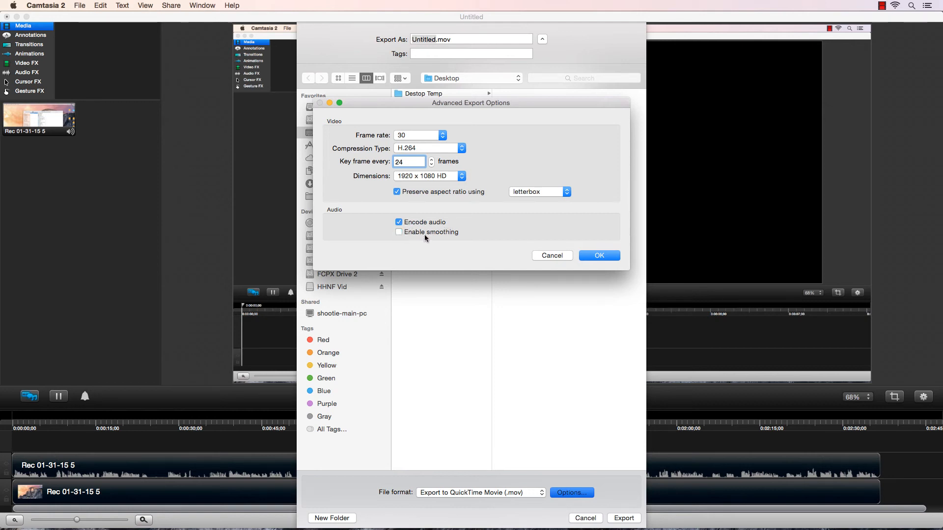
left_click(409, 161)
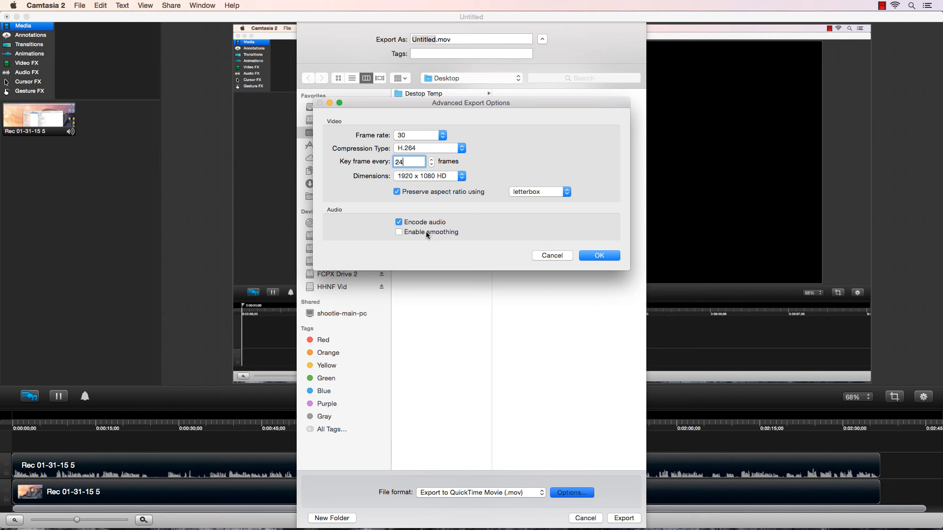
left_click(399, 232)
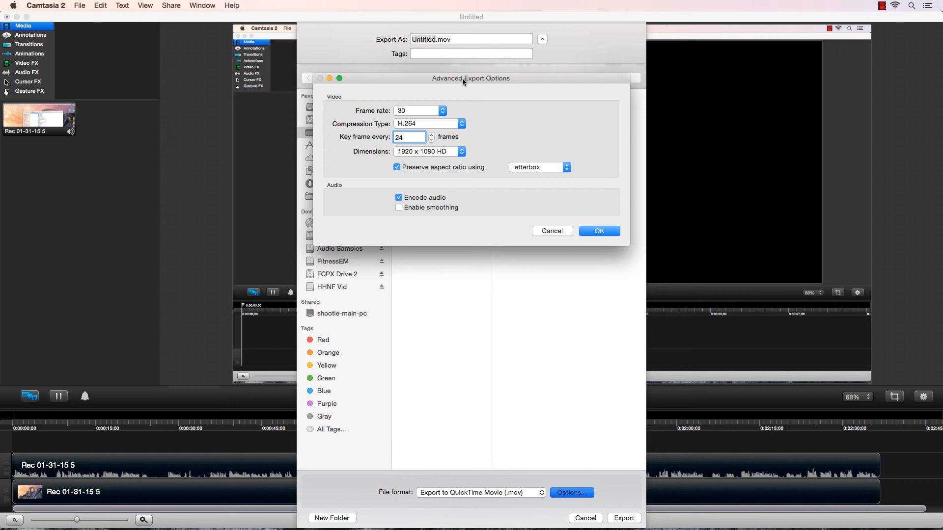
mouse_move(452, 131)
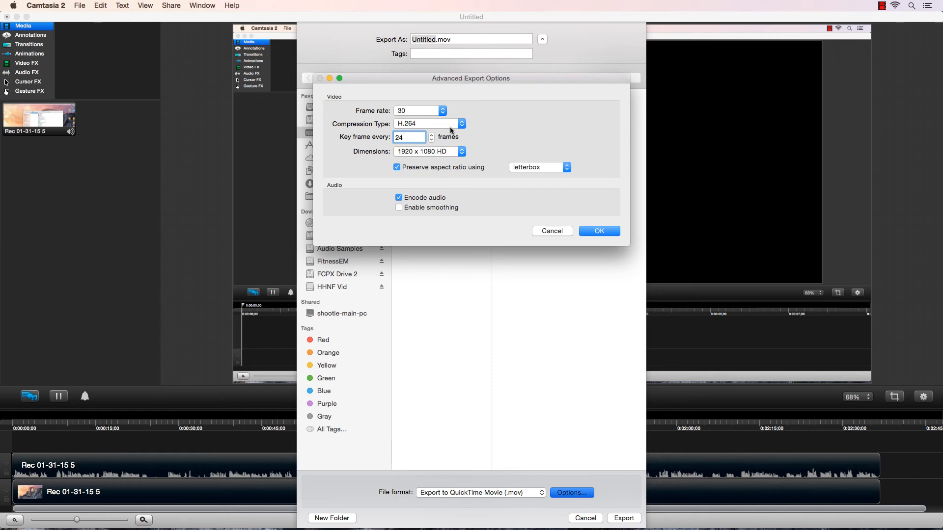
left_click(598, 230)
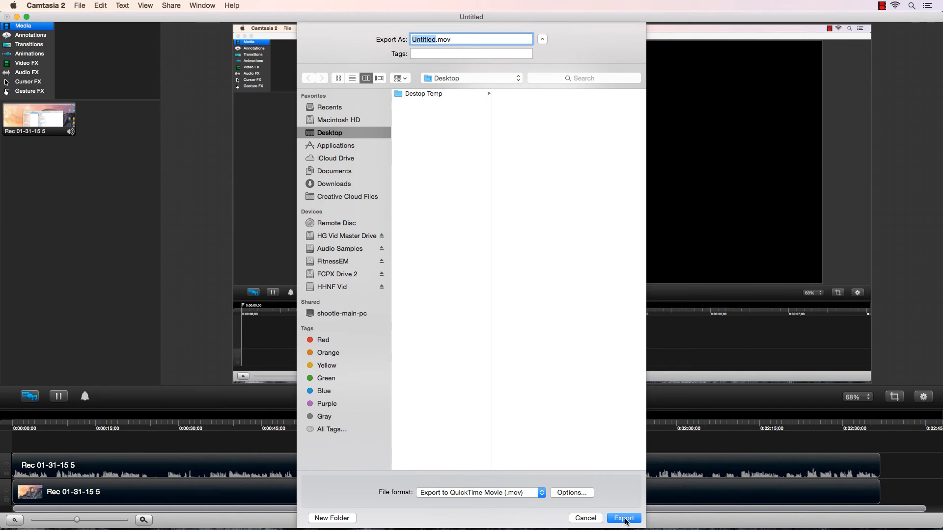
- Export the movie and see Untitled.mov appear on the Desktop in Finder
left_click(623, 519)
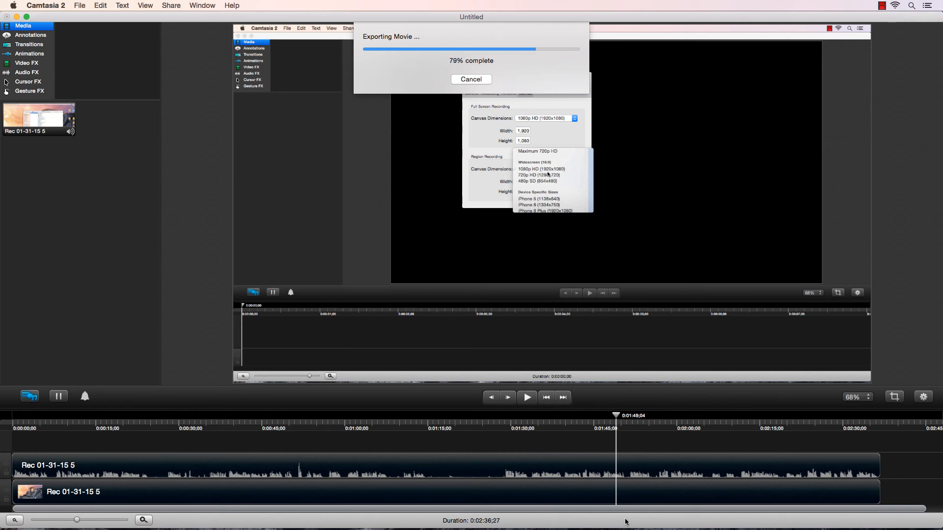
left_click(471, 79)
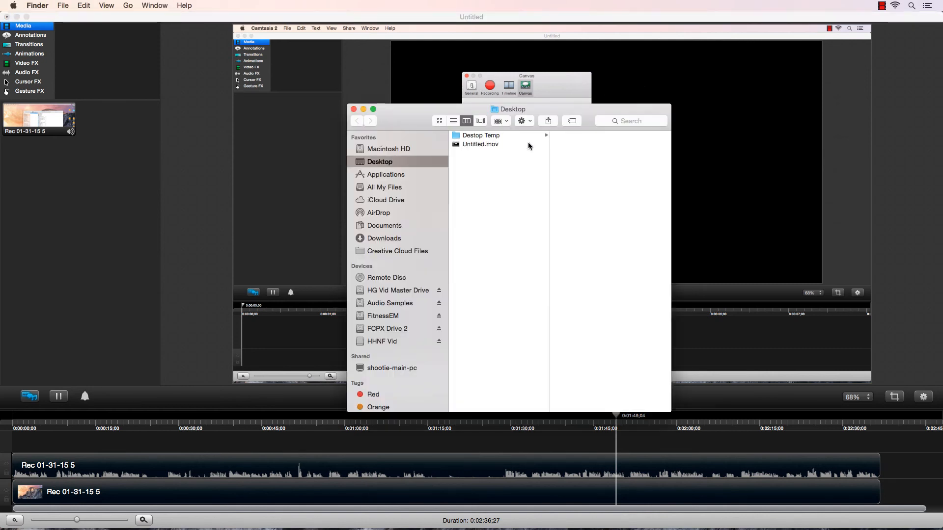
- Select Untitled.mov to preview its 25.3 MB, 1920×1080, 2:37 details
left_click(480, 144)
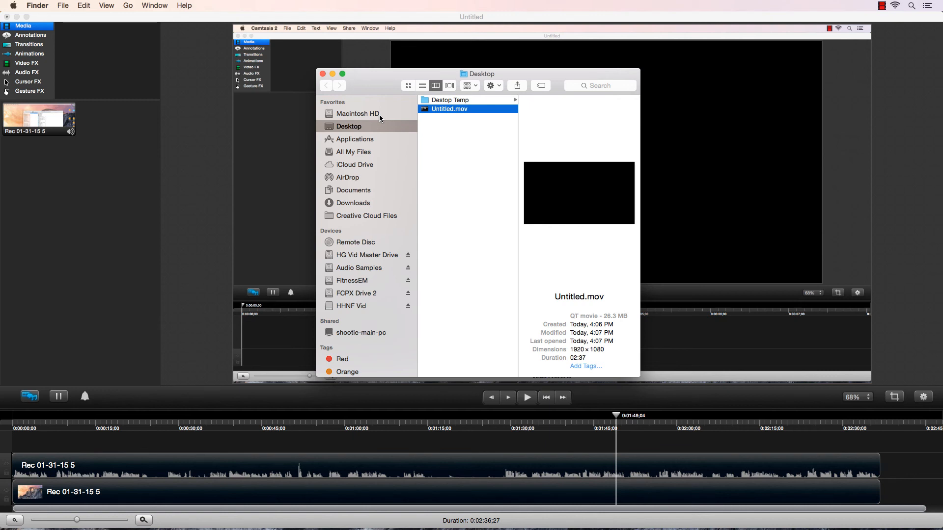
mouse_move(441, 117)
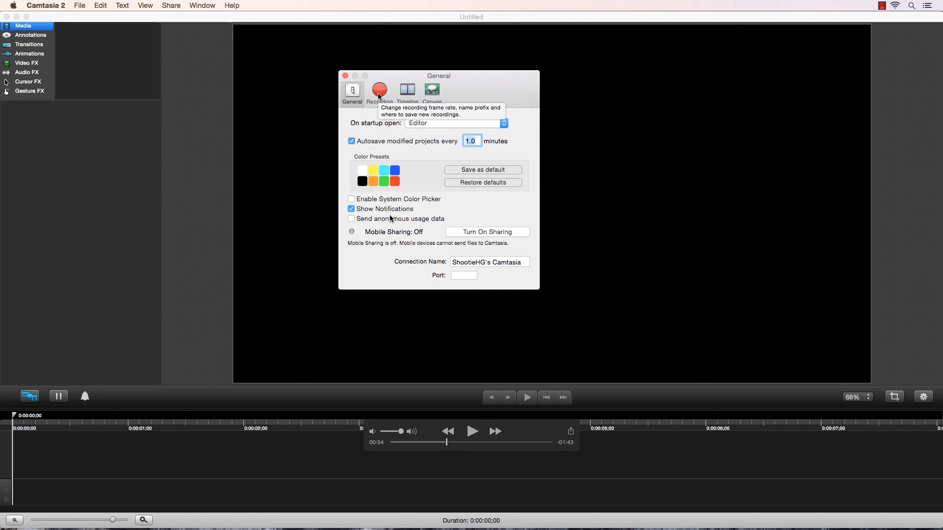
mouse_move(407, 218)
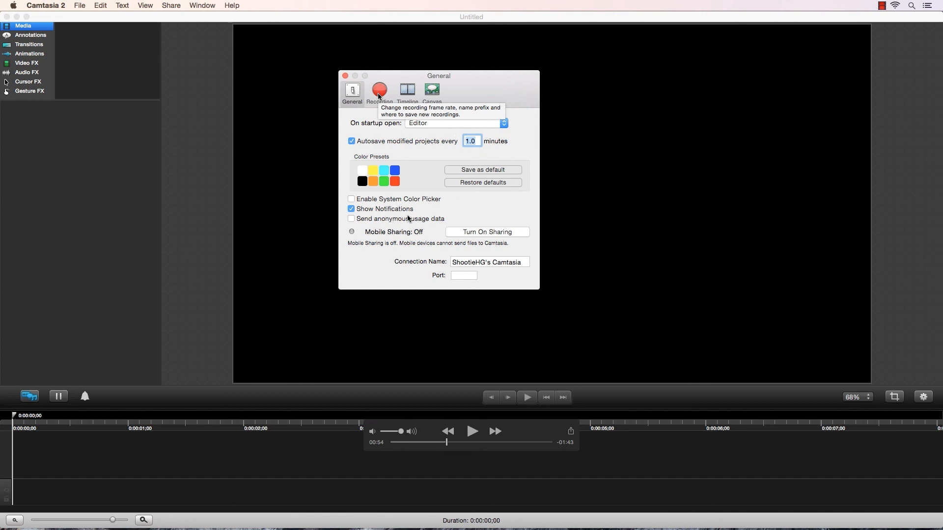
- Skip ahead twice in the full-screen Untitled.mov playback to the 1080p canvas preferences
left_click(431, 91)
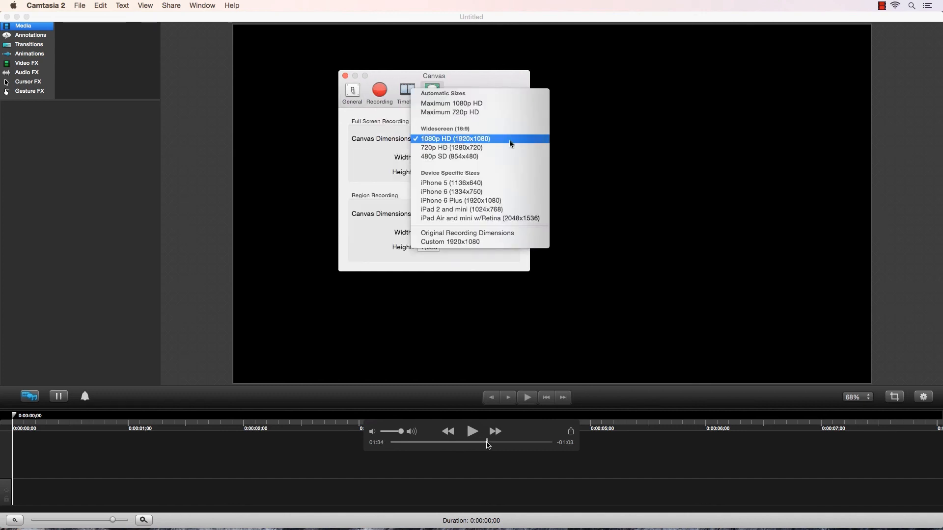
left_click(455, 139)
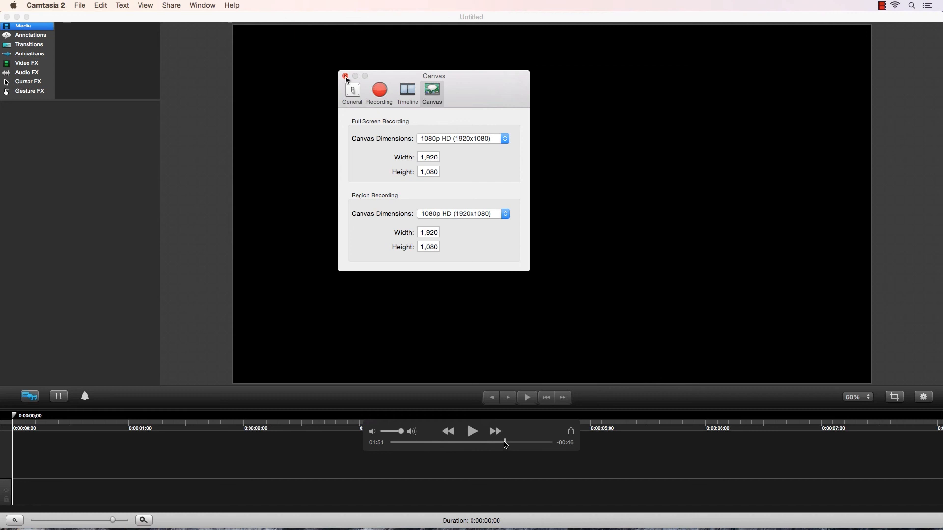